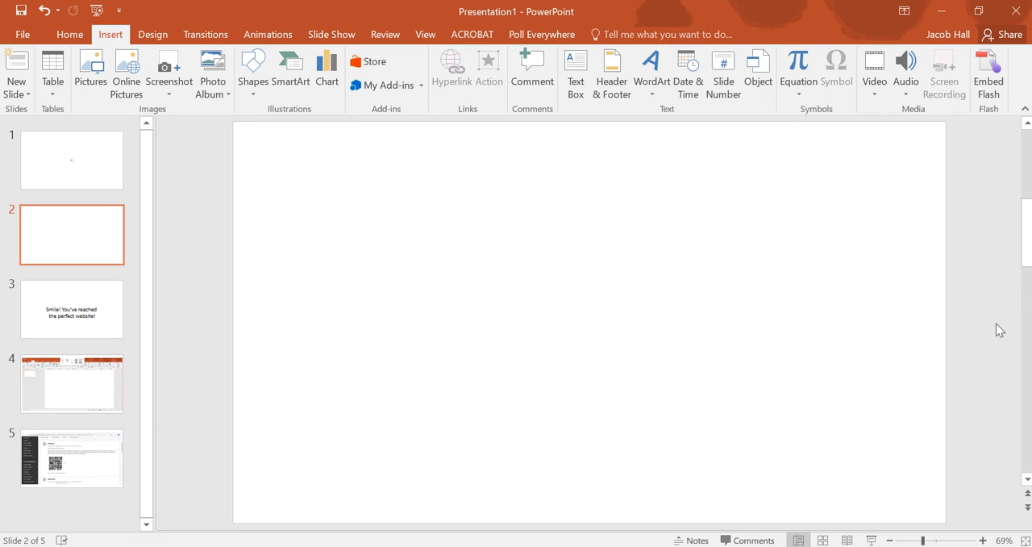
{"action": "mouse_move", "coordinate": [616, 256]}
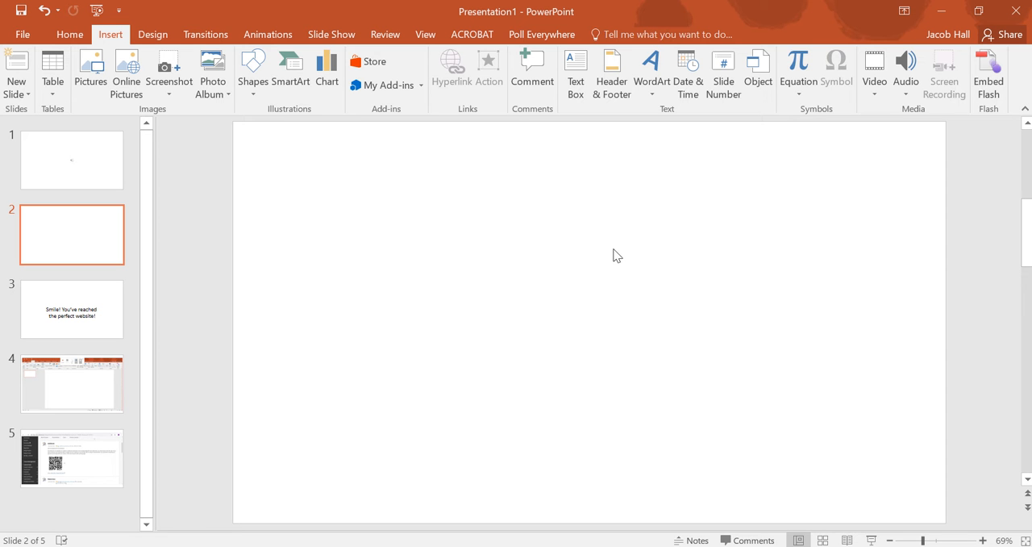
{"action": "mouse_move", "coordinate": [146, 116]}
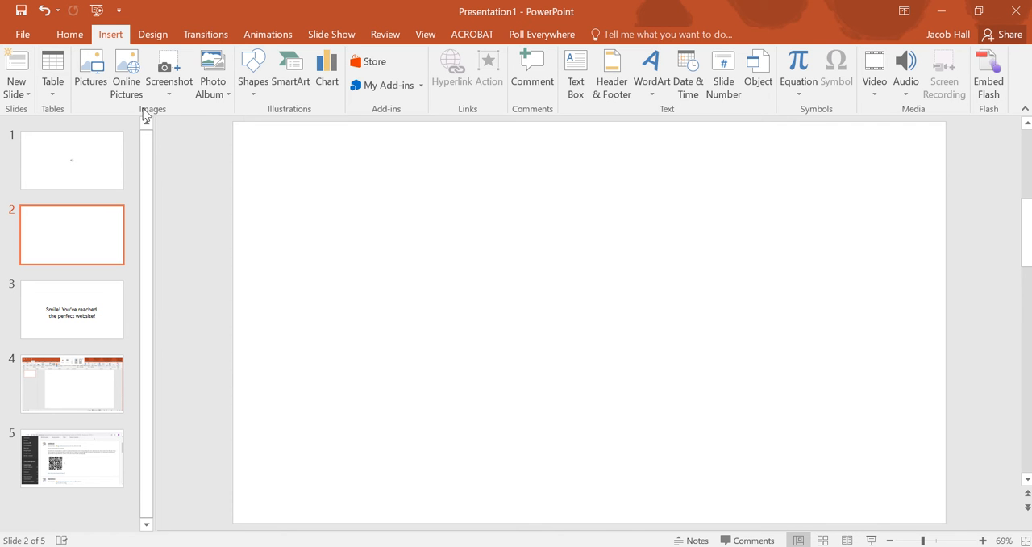
Step: Search Bing online pictures for slide 2, opening then closing the filter menu unchanged
{"action": "left_click", "coordinate": [126, 72]}
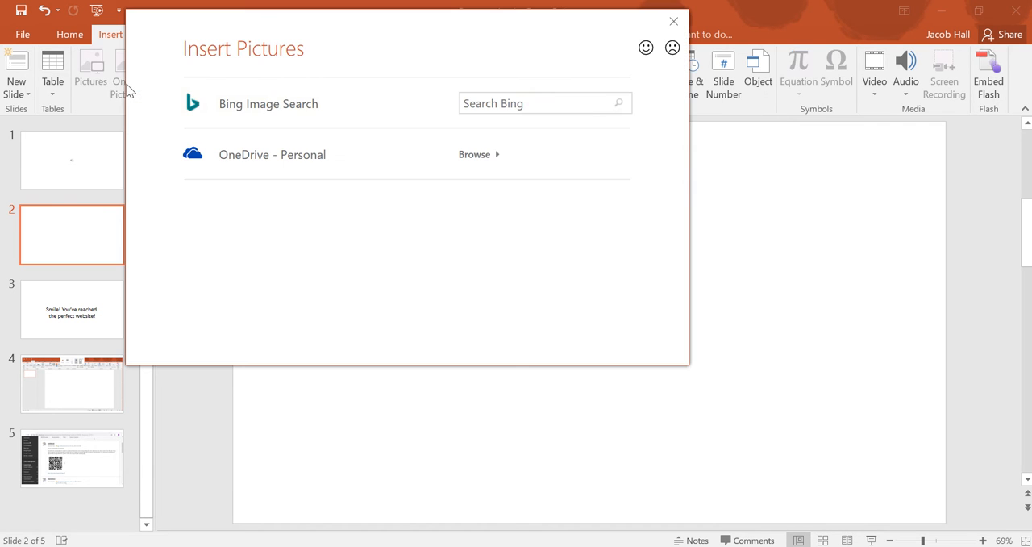
{"action": "left_click", "coordinate": [532, 103]}
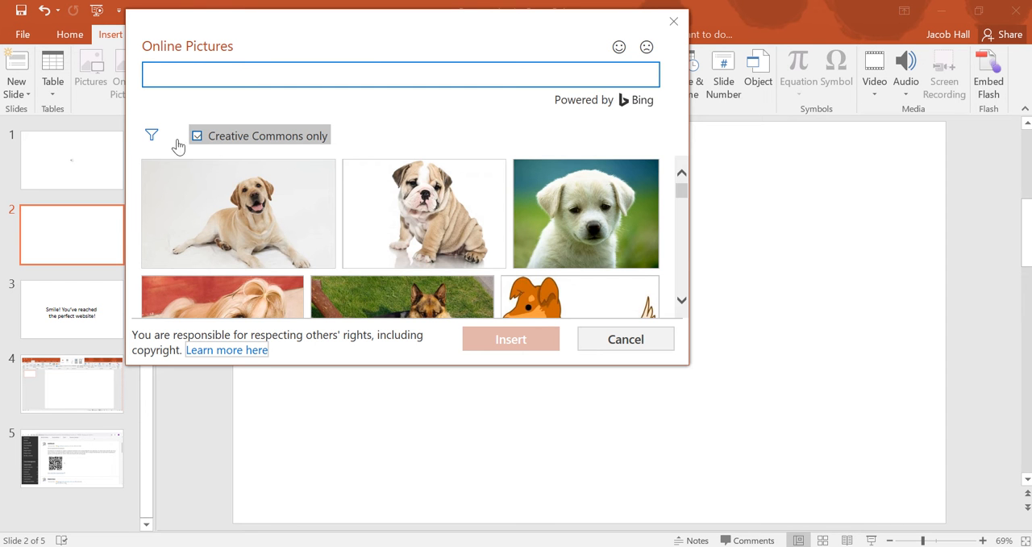
{"action": "left_click", "coordinate": [152, 135]}
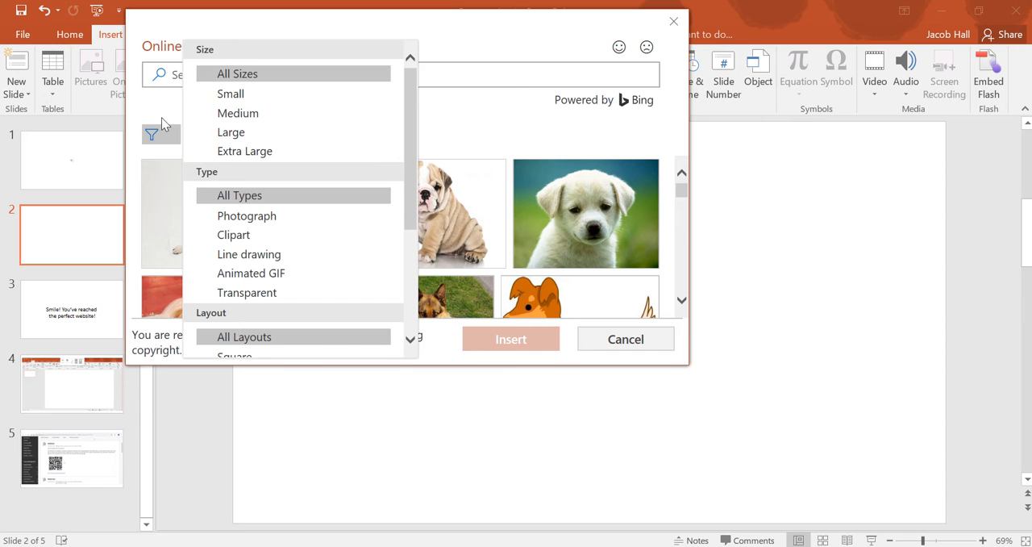
{"action": "left_click", "coordinate": [151, 134]}
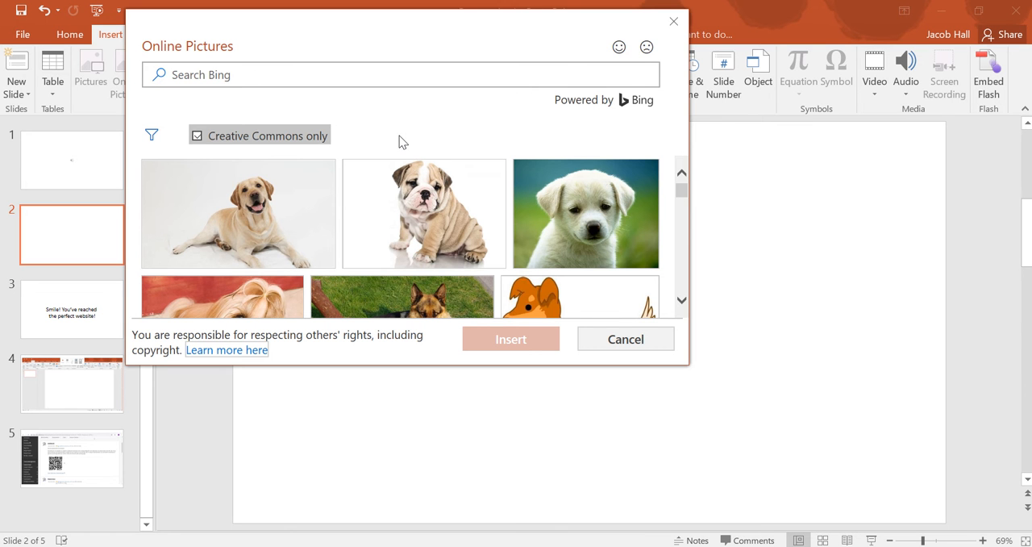
{"action": "mouse_move", "coordinate": [407, 146]}
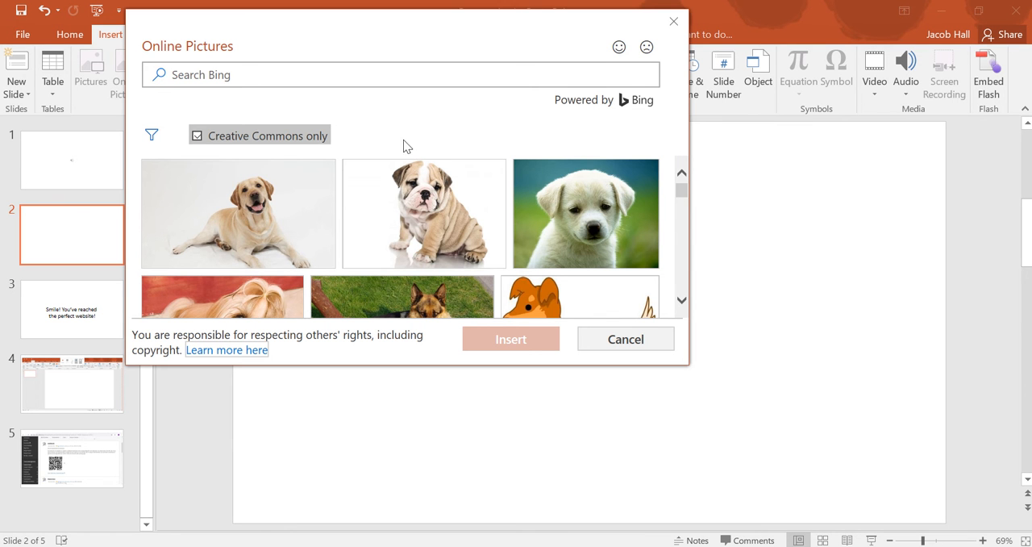
Step: Open the bulldog photo's source page, then trim the address to reach allwhitebackground.com's home page
{"action": "left_click", "coordinate": [423, 213]}
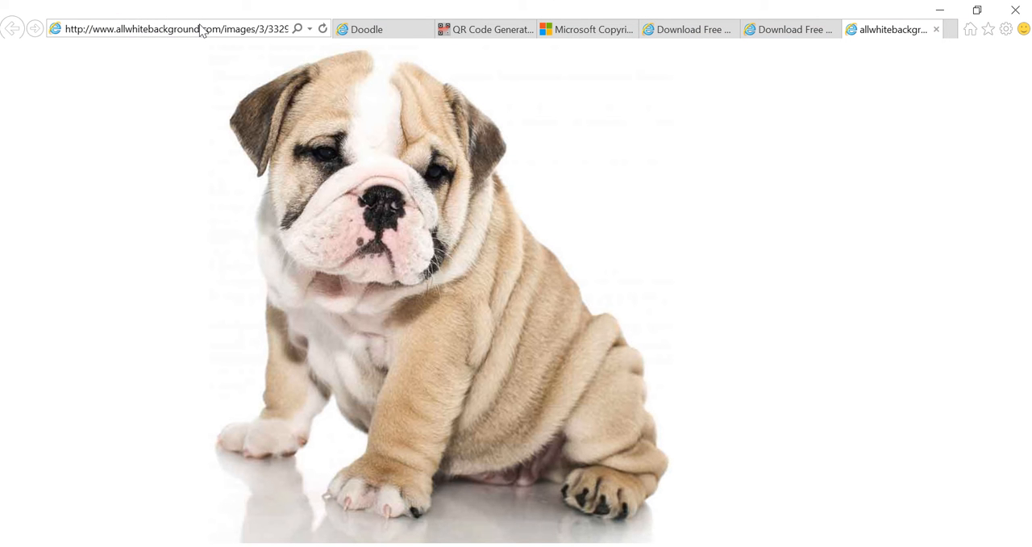
{"action": "left_click", "coordinate": [175, 29]}
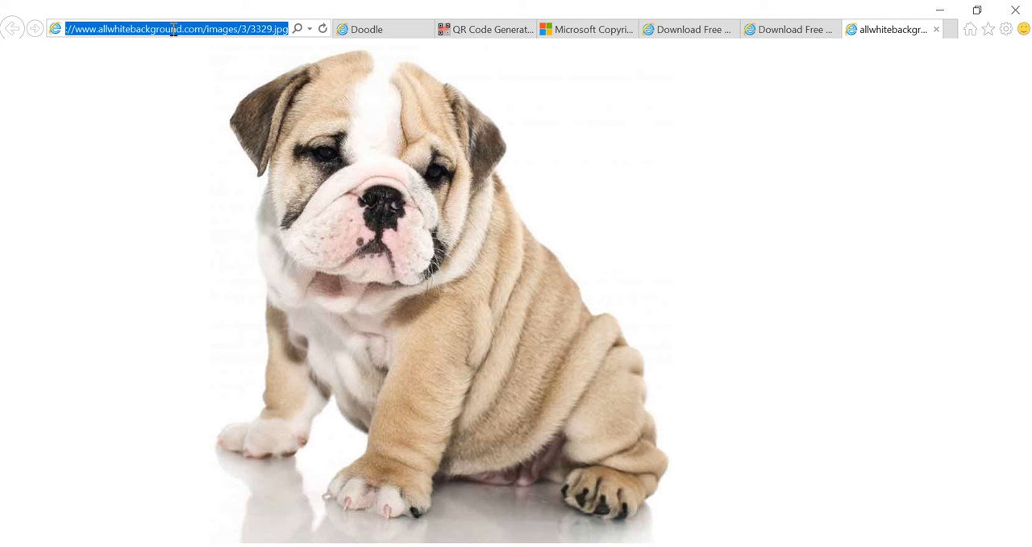
{"action": "left_click", "coordinate": [203, 29]}
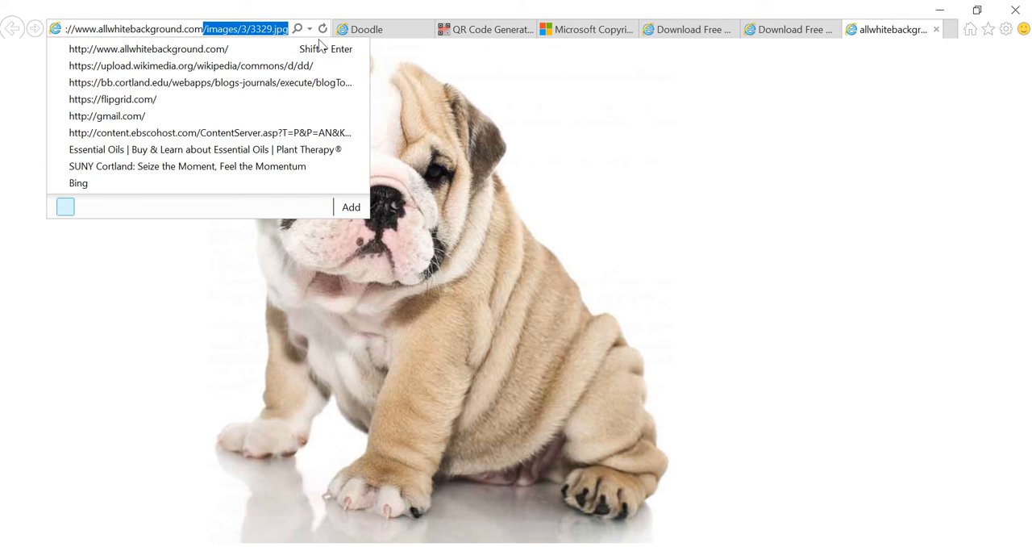
{"action": "left_click", "coordinate": [148, 49]}
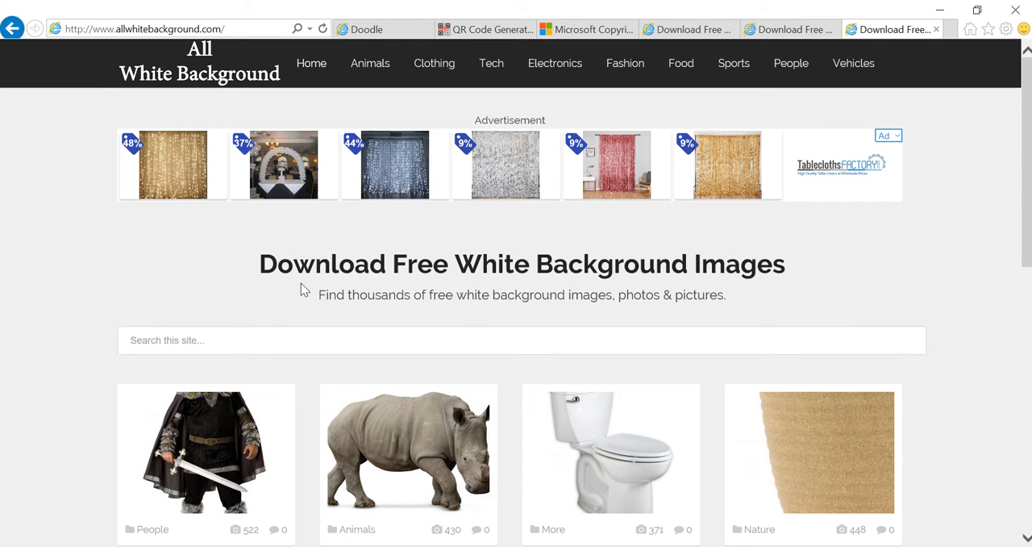
{"action": "mouse_move", "coordinate": [479, 333]}
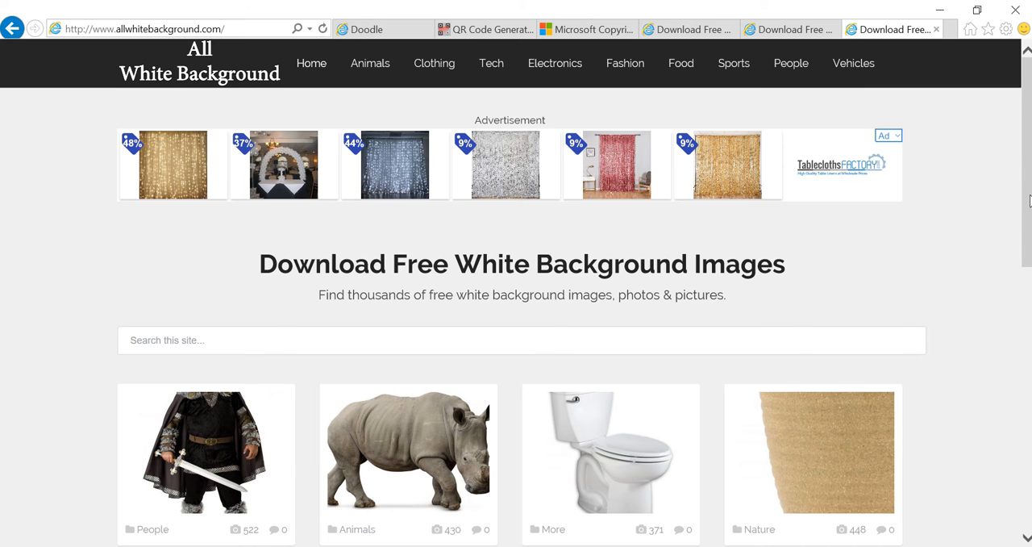
{"action": "scroll", "scroll_direction": "down", "scroll_amount": 3}
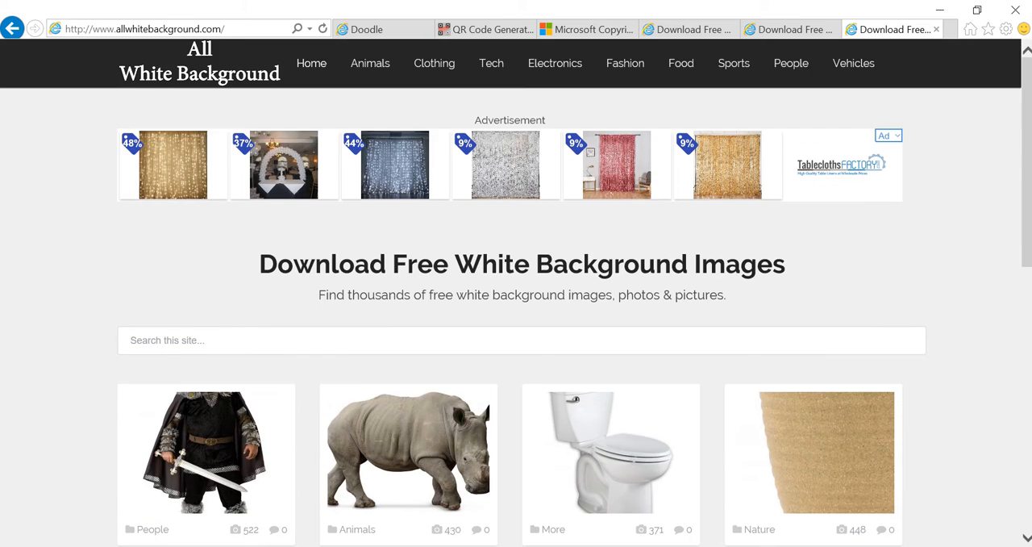
{"action": "mouse_move", "coordinate": [611, 450]}
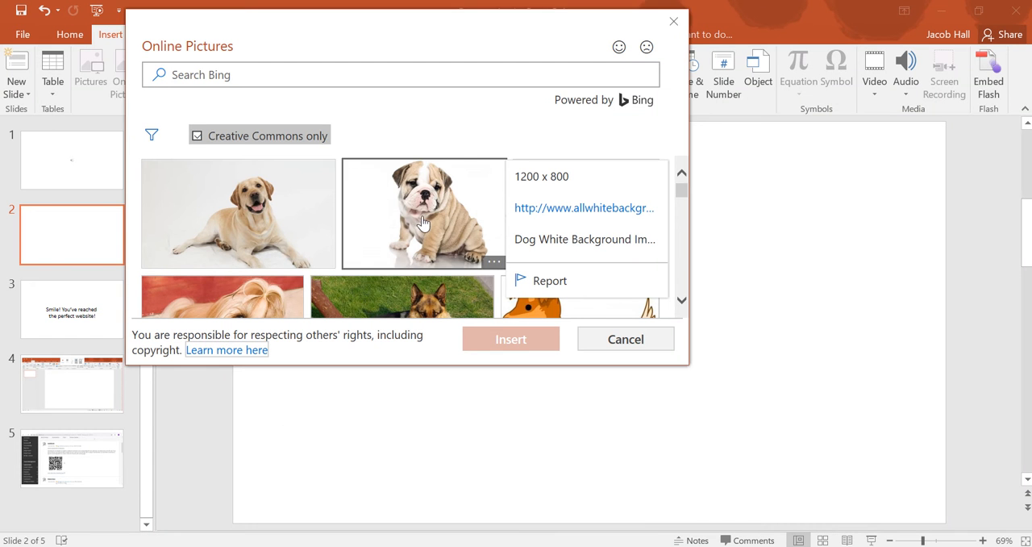
Step: Select the bulldog puppy photo and insert it onto slide 2
{"action": "left_click", "coordinate": [510, 339]}
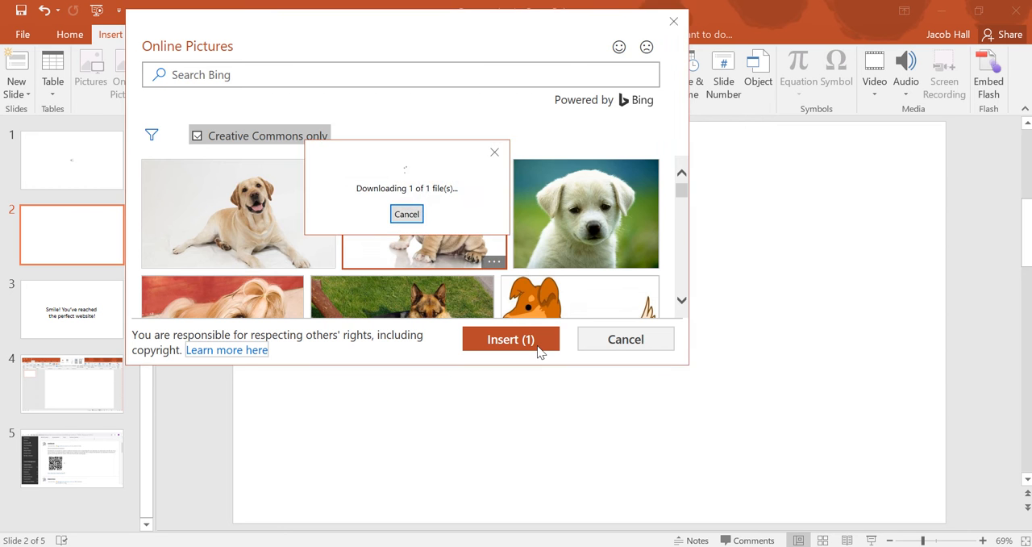
{"action": "left_click", "coordinate": [511, 339]}
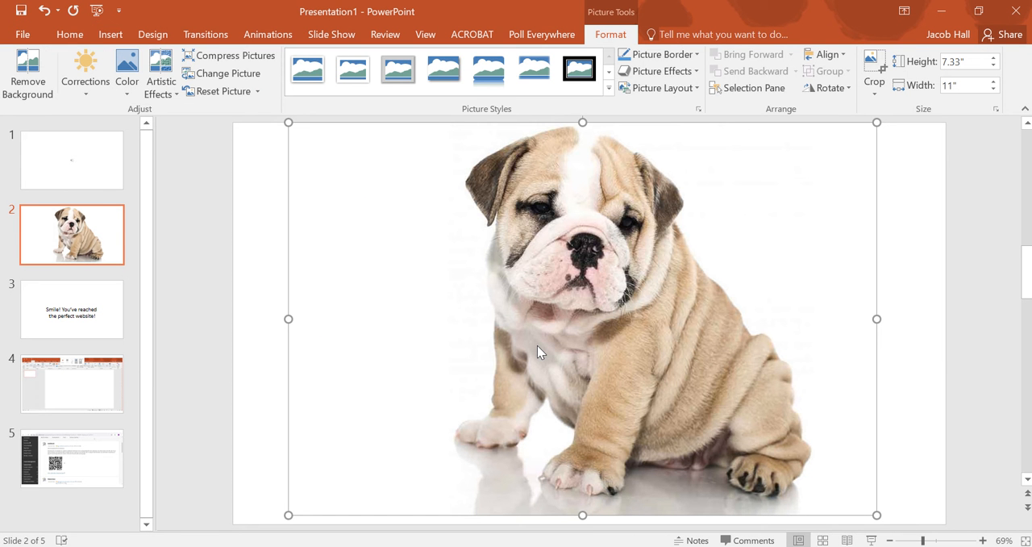
{"action": "mouse_move", "coordinate": [223, 351]}
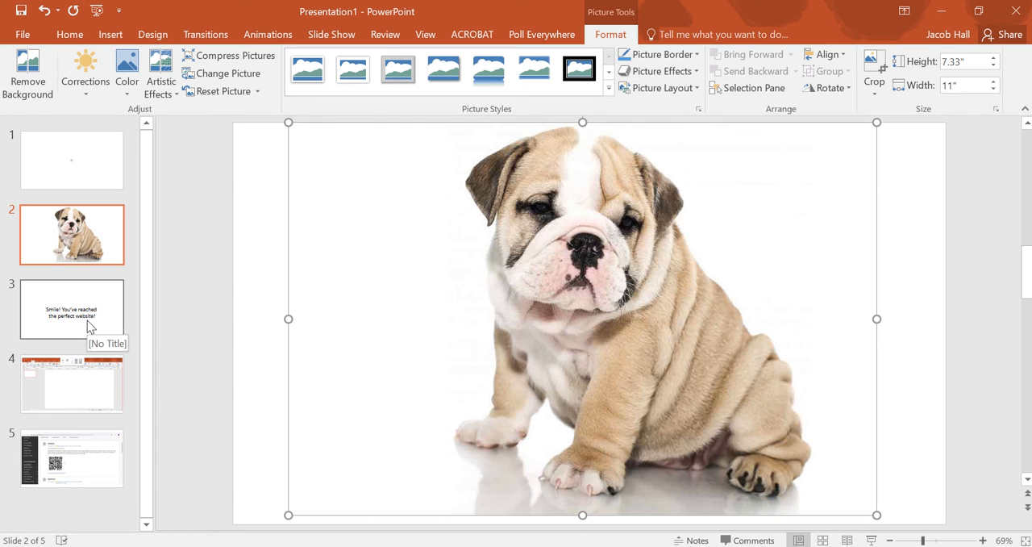
Step: Go to slide 3 to copy its 'Smile! You've reached the perfect website!' text box
{"action": "left_click", "coordinate": [72, 308]}
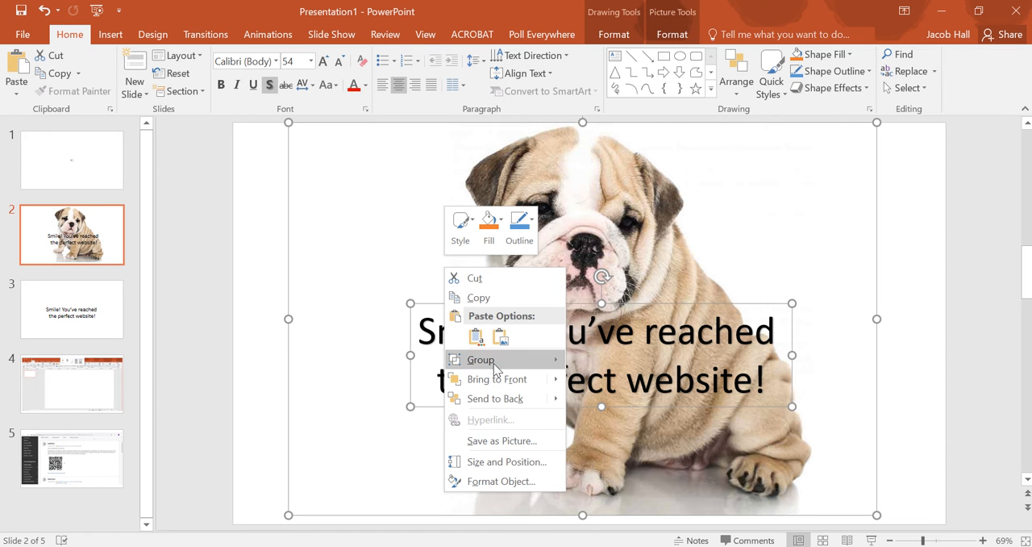
{"action": "mouse_move", "coordinate": [528, 367]}
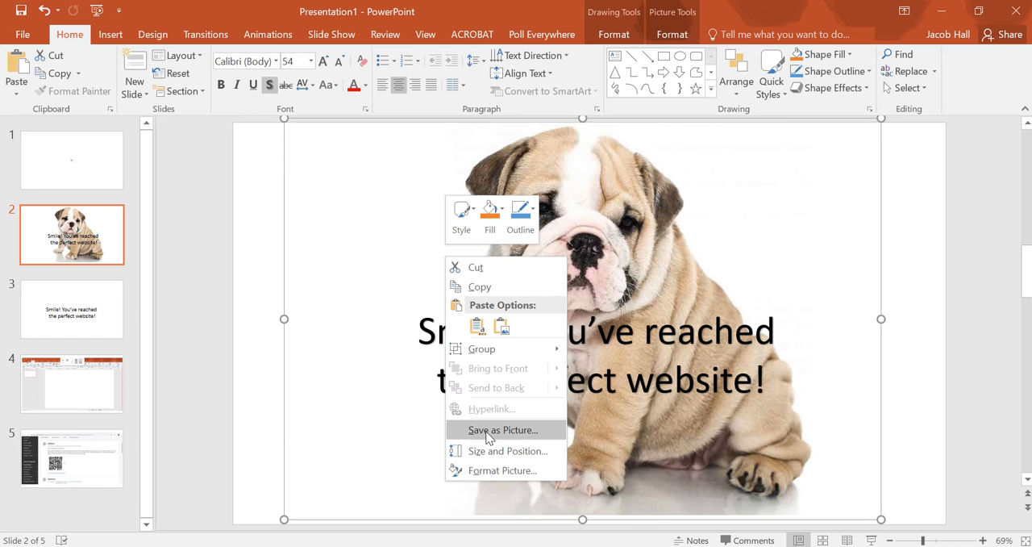
Step: Export the grouped bulldog photo and caption with Save as Picture to Desktop as Picture1
{"action": "left_click", "coordinate": [503, 429]}
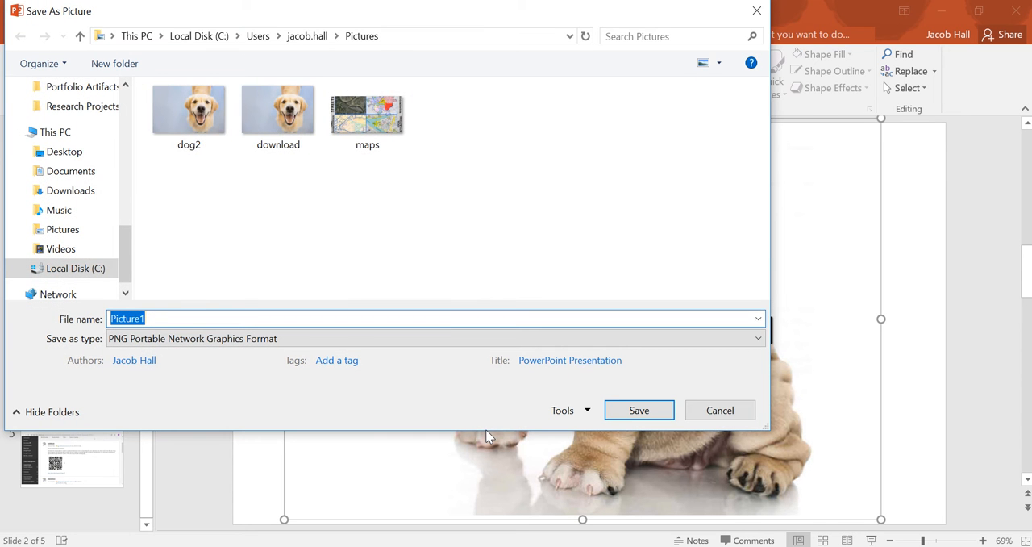
{"action": "left_click", "coordinate": [63, 152]}
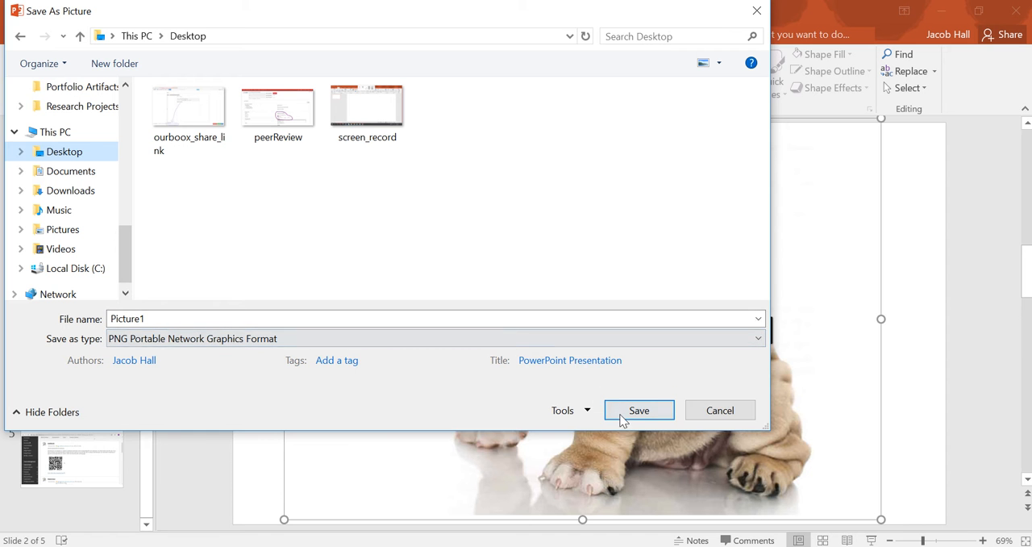
{"action": "left_click", "coordinate": [639, 410]}
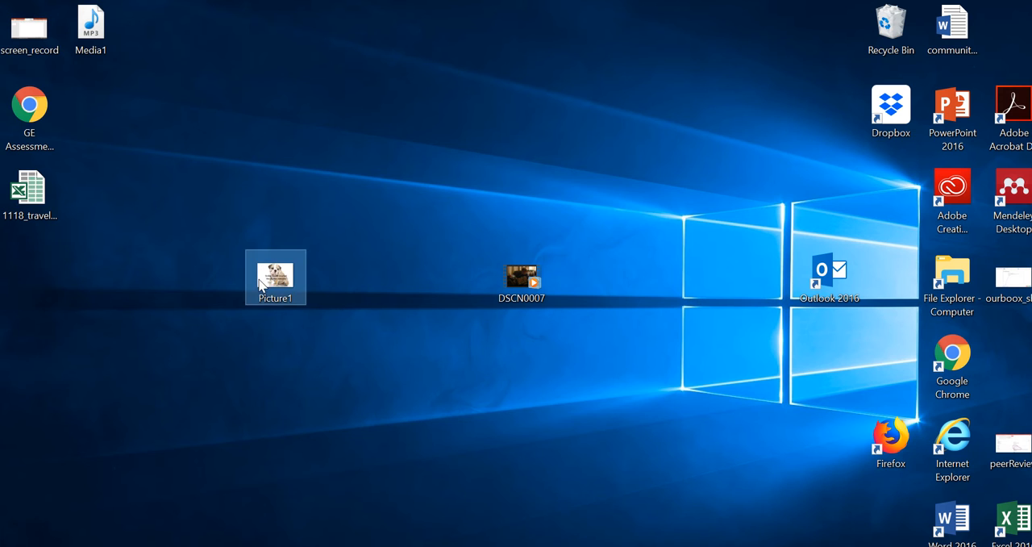
Step: Open Picture1 from the desktop in Paint to check the captioned bulldog image
{"action": "double_click", "coordinate": [274, 274]}
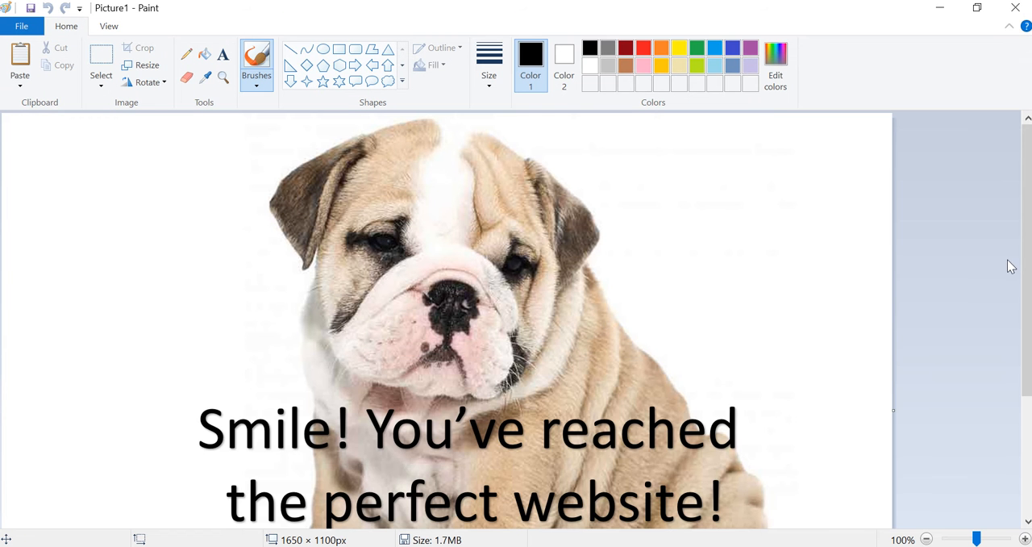
{"action": "scroll", "scroll_direction": "down", "scroll_amount": 3}
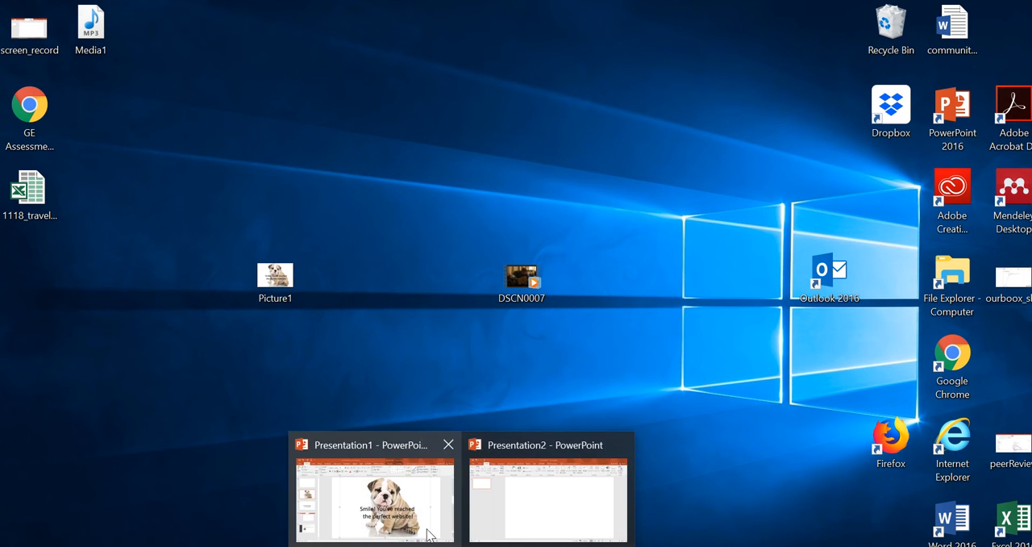
Step: Switch back to the Presentation1 window in PowerPoint
{"action": "left_click", "coordinate": [374, 499]}
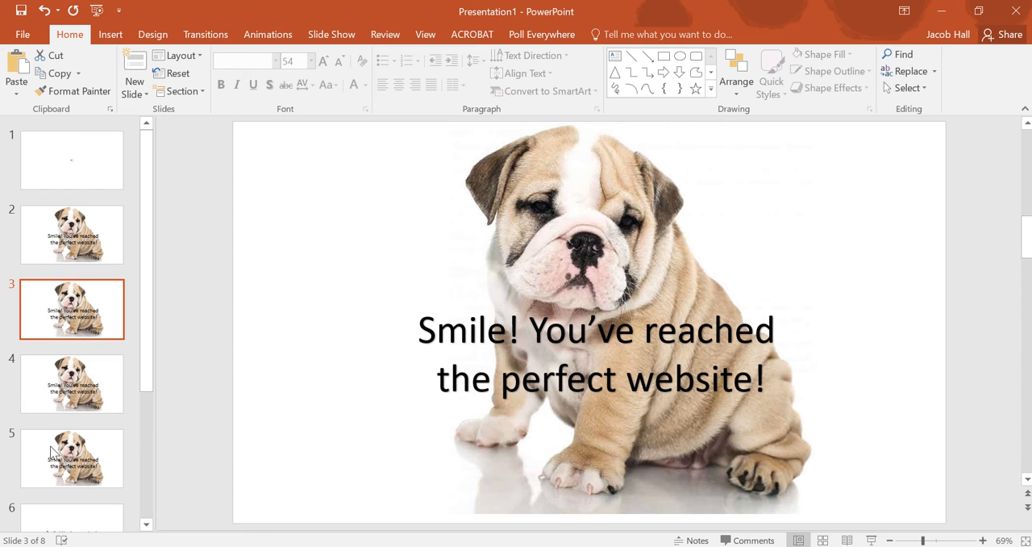
{"action": "mouse_move", "coordinate": [194, 313]}
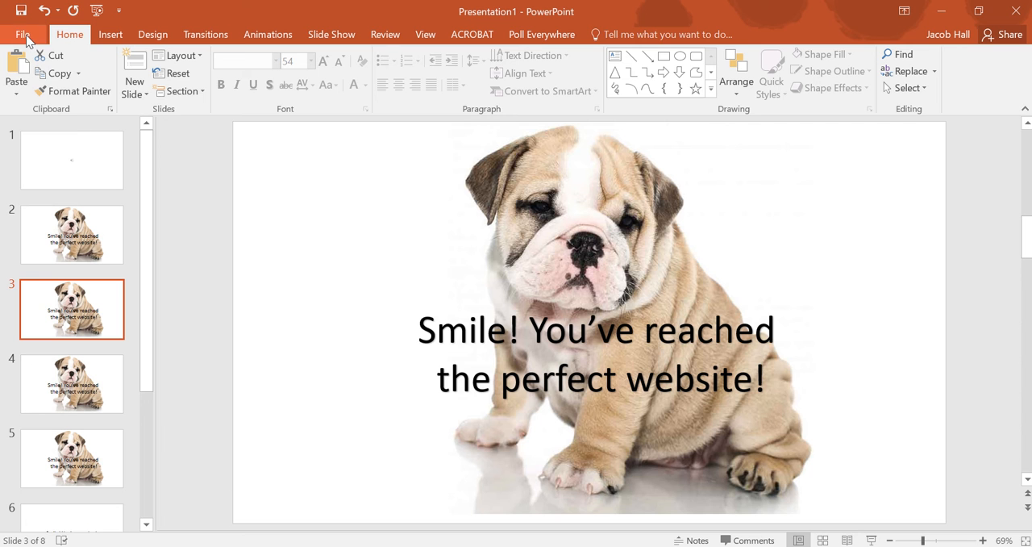
Step: Save the presentation as JPEG File Interchange Format images through Save As
{"action": "left_click", "coordinate": [22, 34]}
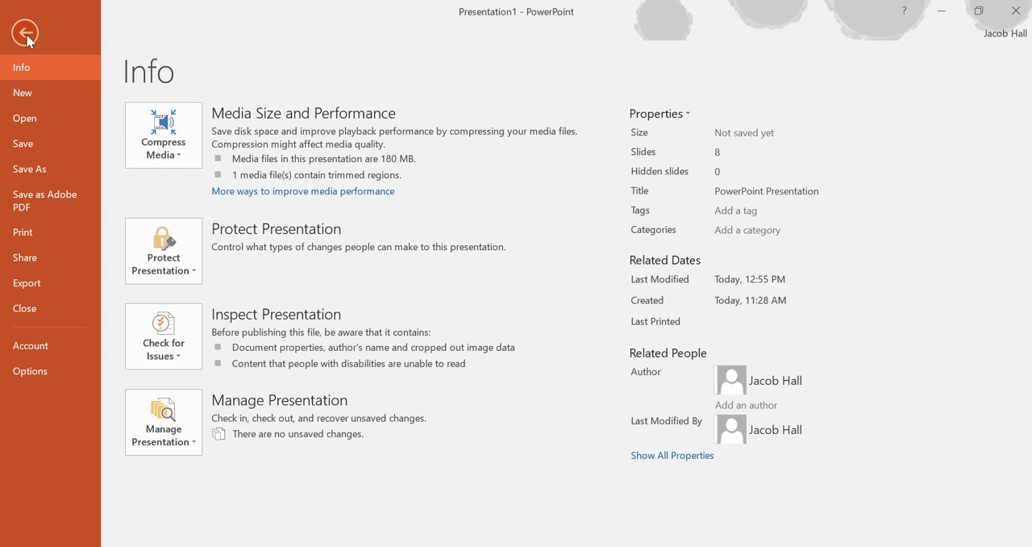
{"action": "left_click", "coordinate": [29, 169]}
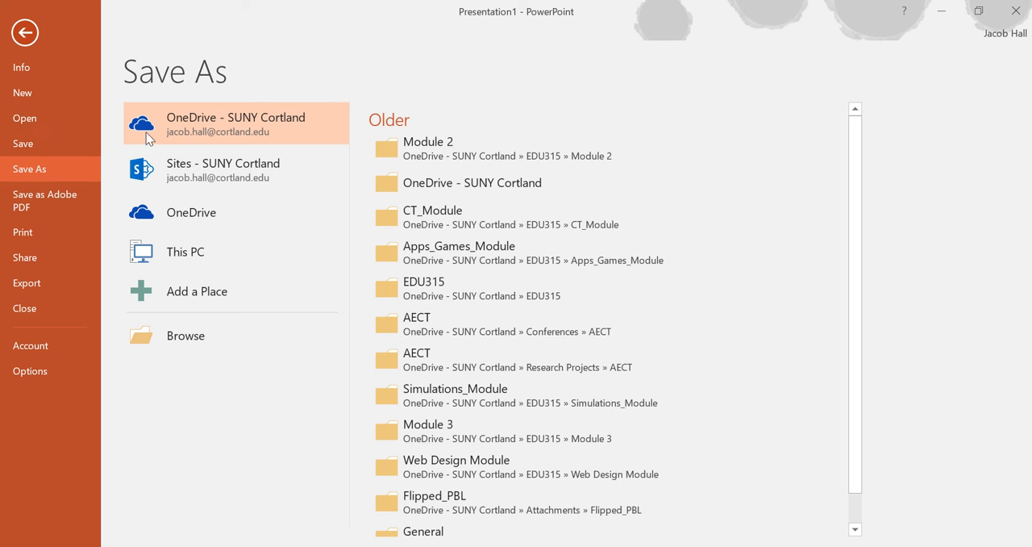
{"action": "mouse_move", "coordinate": [216, 121]}
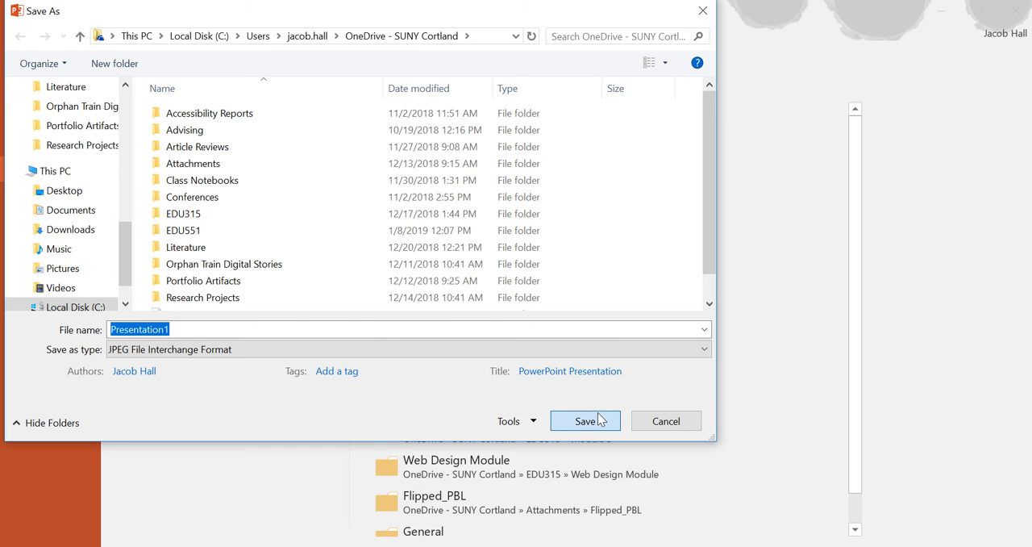
{"action": "left_click", "coordinate": [585, 420]}
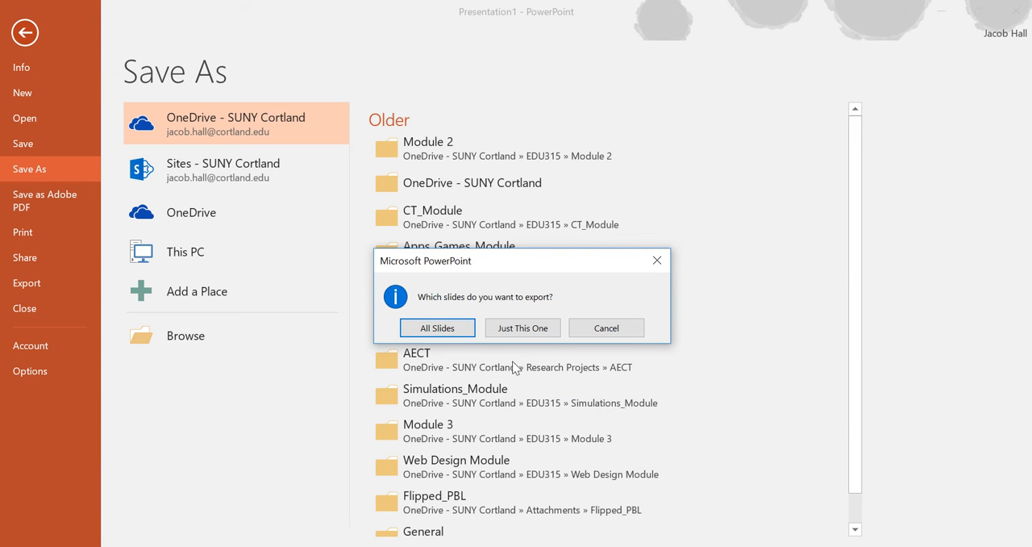
{"action": "mouse_move", "coordinate": [457, 314]}
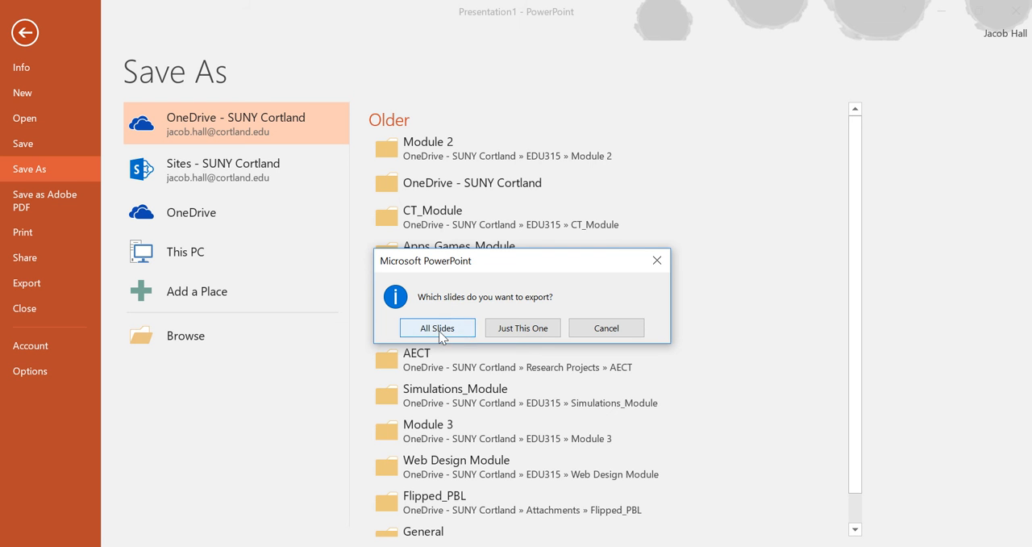
{"action": "mouse_move", "coordinate": [523, 327]}
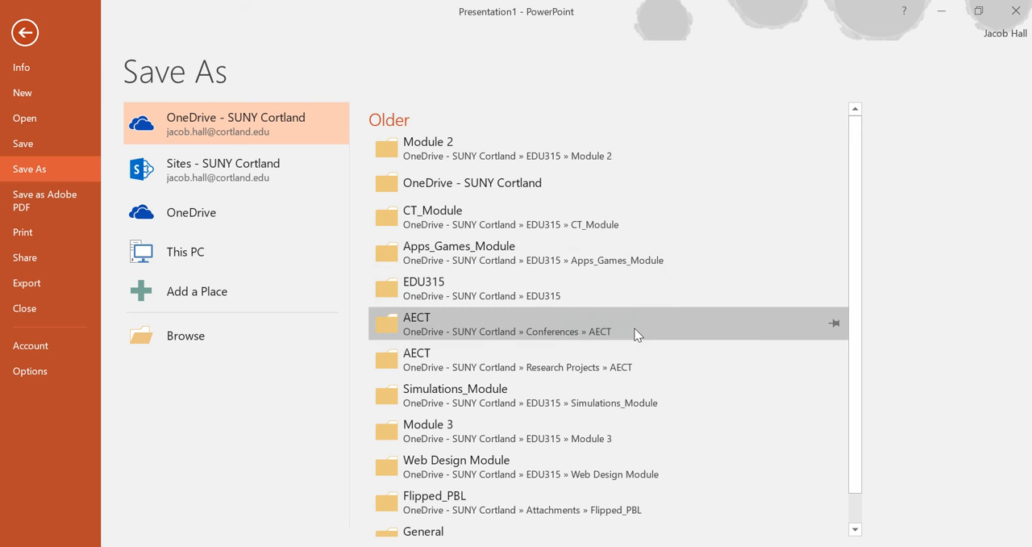
{"action": "mouse_move", "coordinate": [190, 131]}
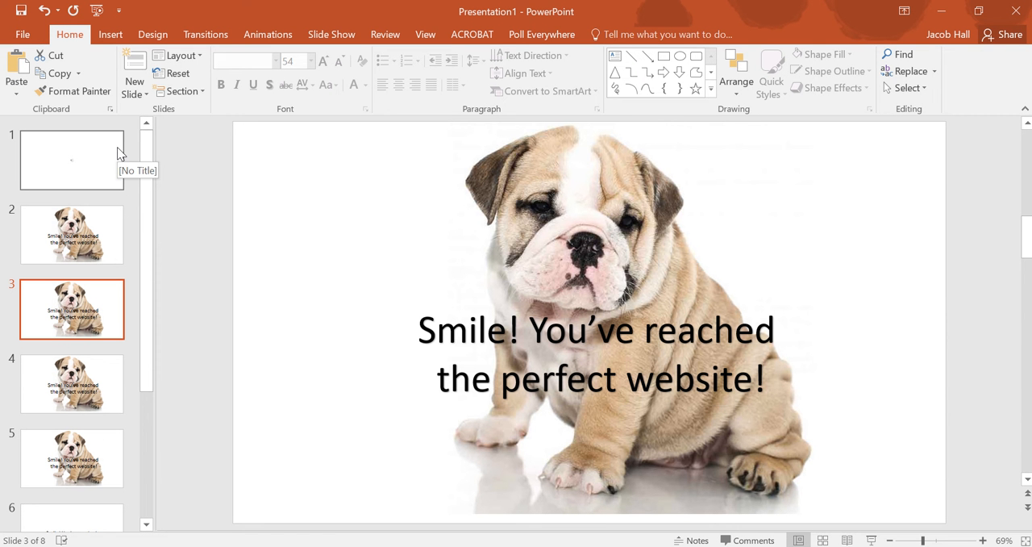
{"action": "mouse_move", "coordinate": [317, 255]}
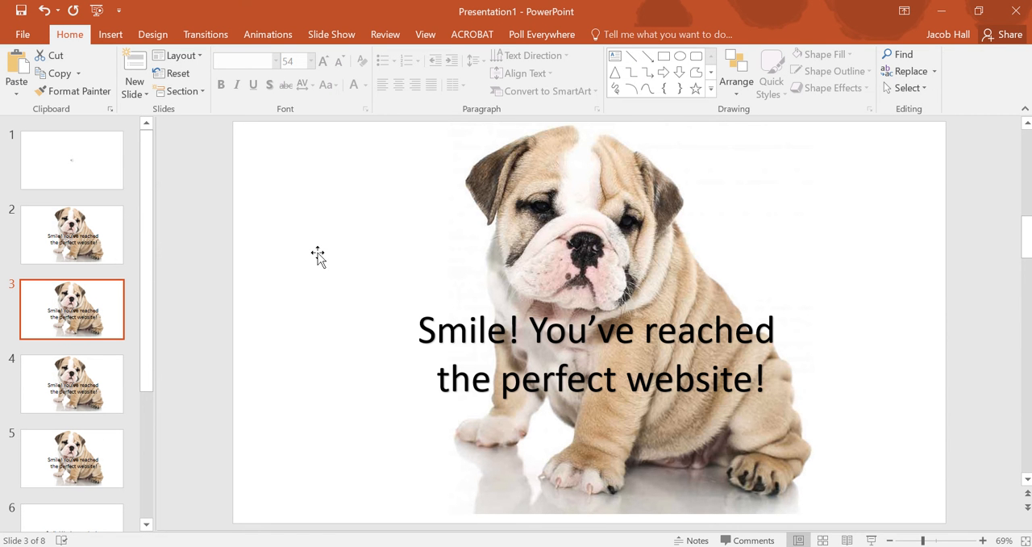
{"action": "mouse_move", "coordinate": [291, 329]}
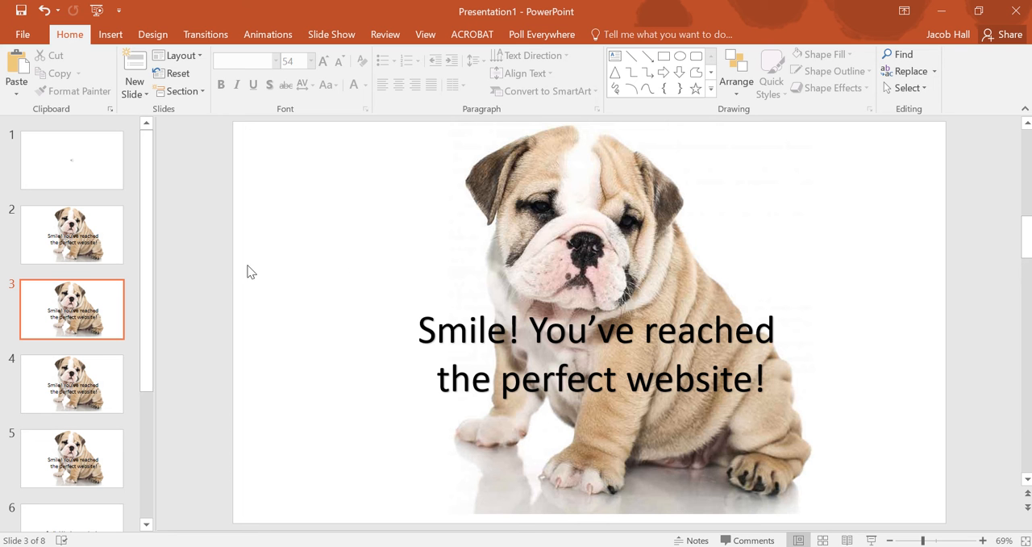
{"action": "mouse_move", "coordinate": [349, 262]}
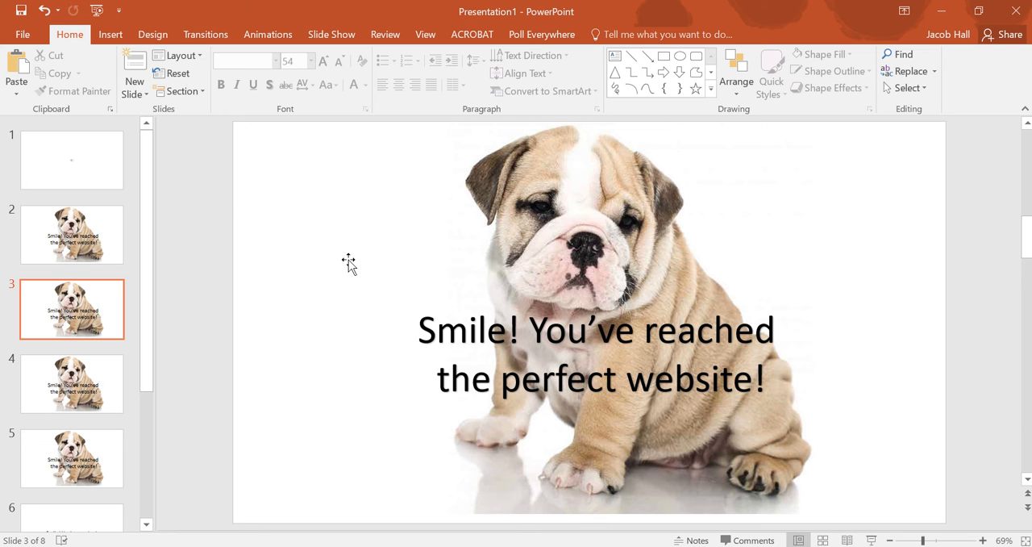
{"action": "mouse_move", "coordinate": [91, 60]}
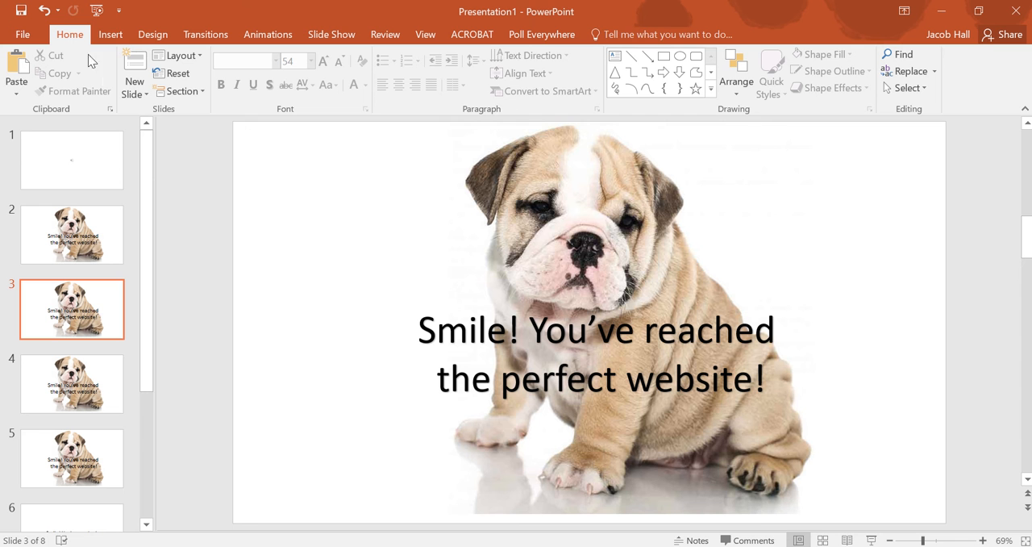
{"action": "mouse_move", "coordinate": [366, 52]}
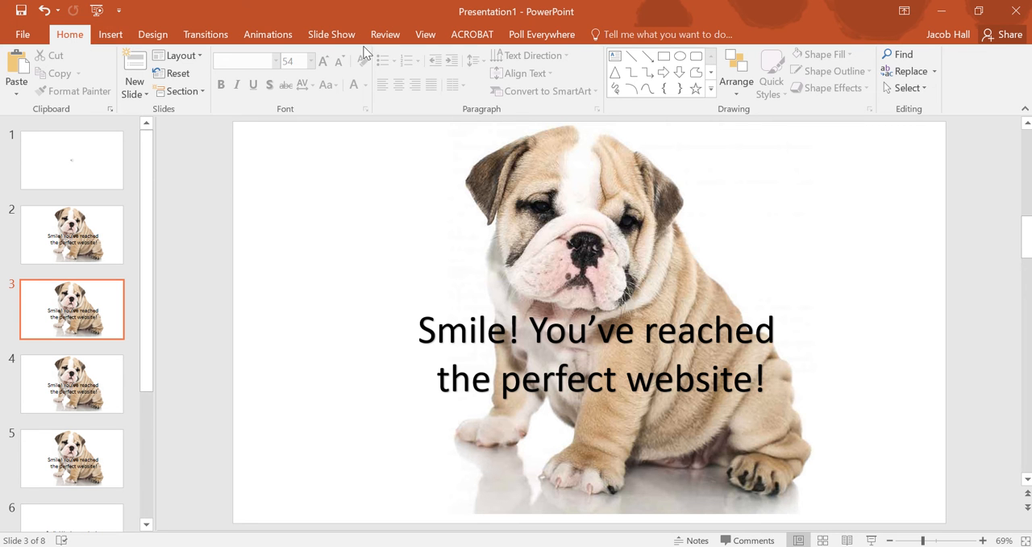
Step: Set a custom 8 by 8 inch slide size and choose Ensure Fit
{"action": "left_click", "coordinate": [152, 34]}
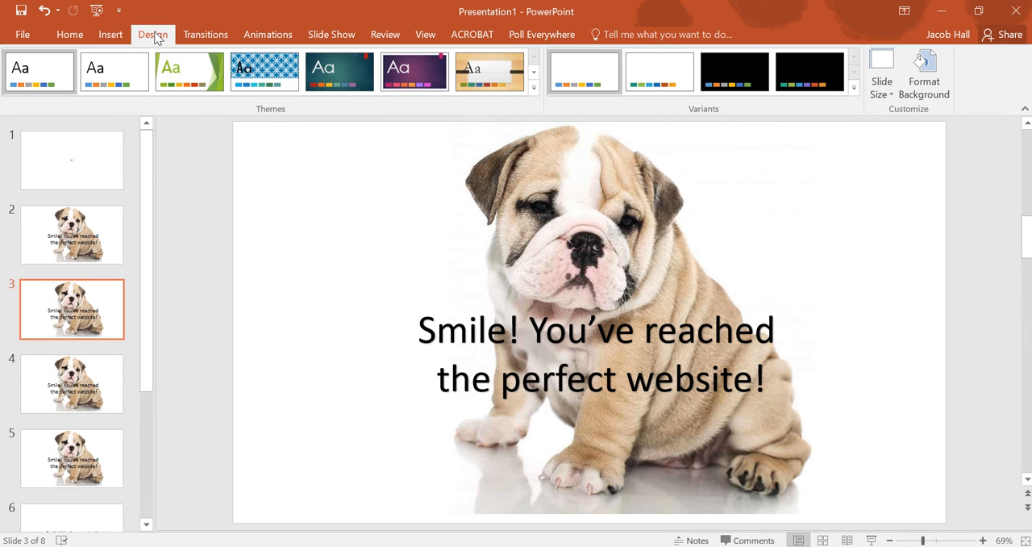
{"action": "mouse_move", "coordinate": [881, 73]}
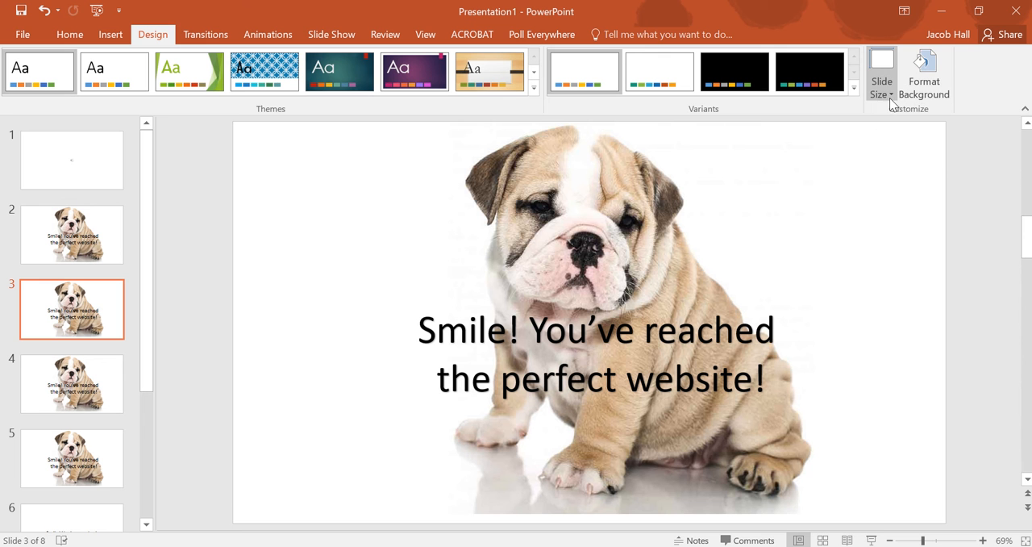
{"action": "left_click", "coordinate": [881, 73]}
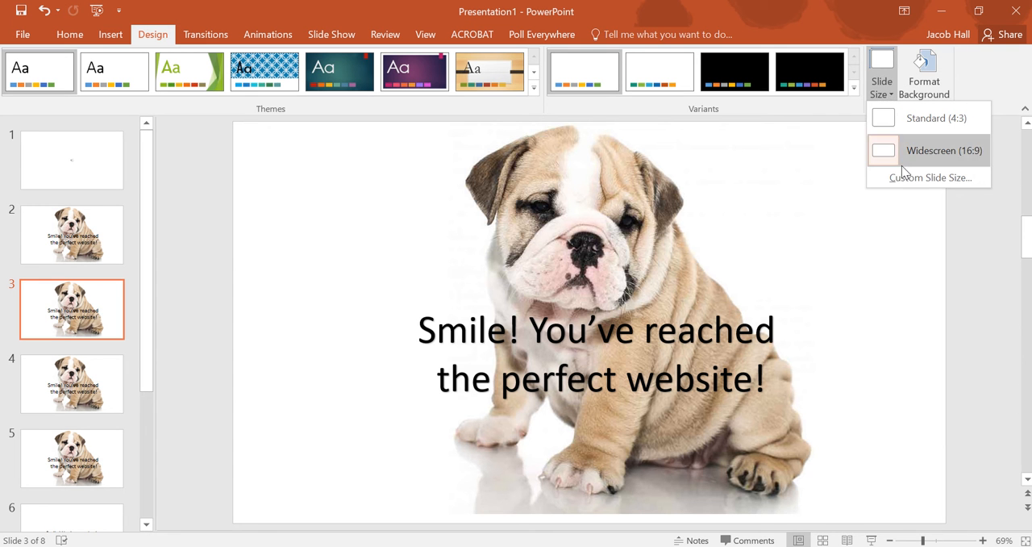
{"action": "left_click", "coordinate": [929, 177]}
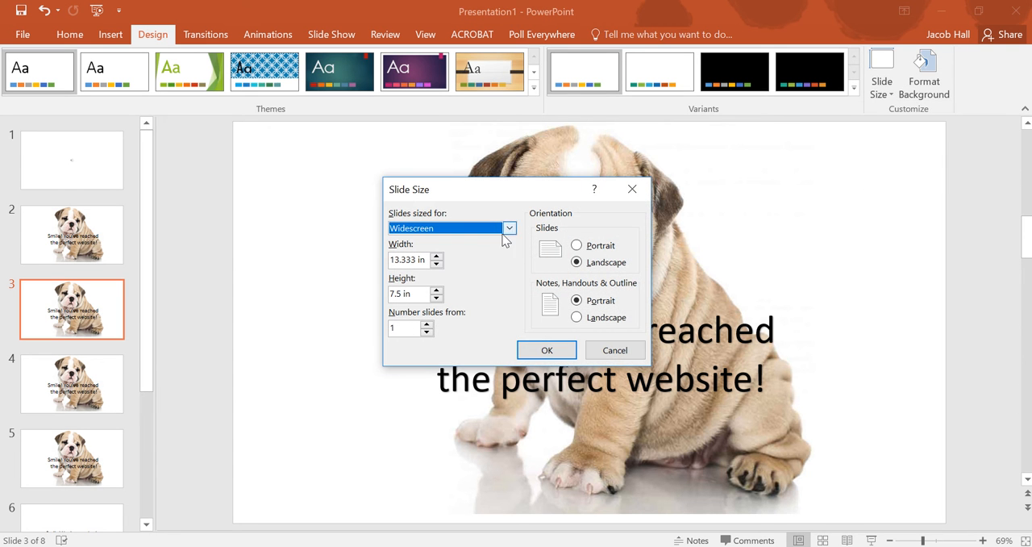
{"action": "left_click", "coordinate": [411, 259]}
{"action": "type", "text": "8"}
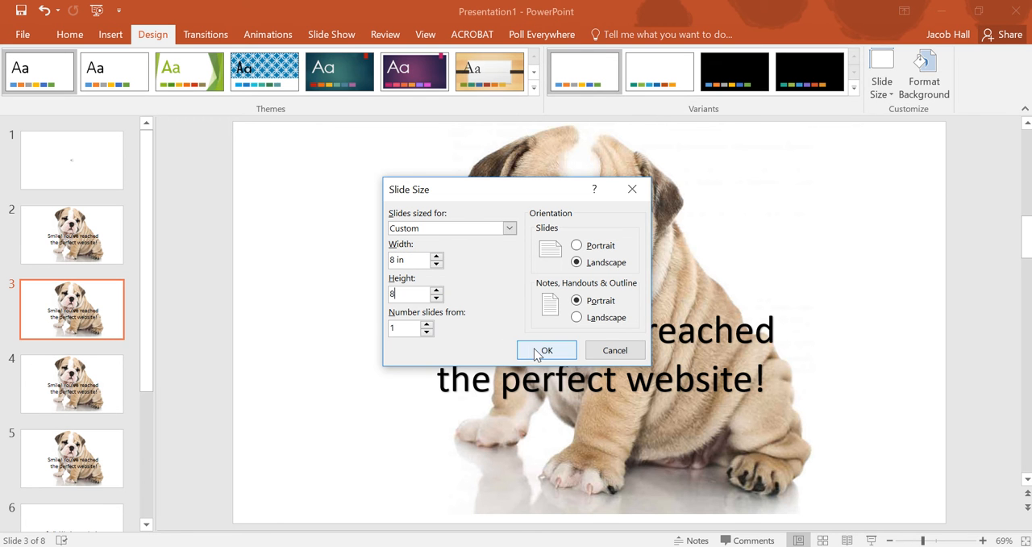
{"action": "left_click", "coordinate": [546, 350]}
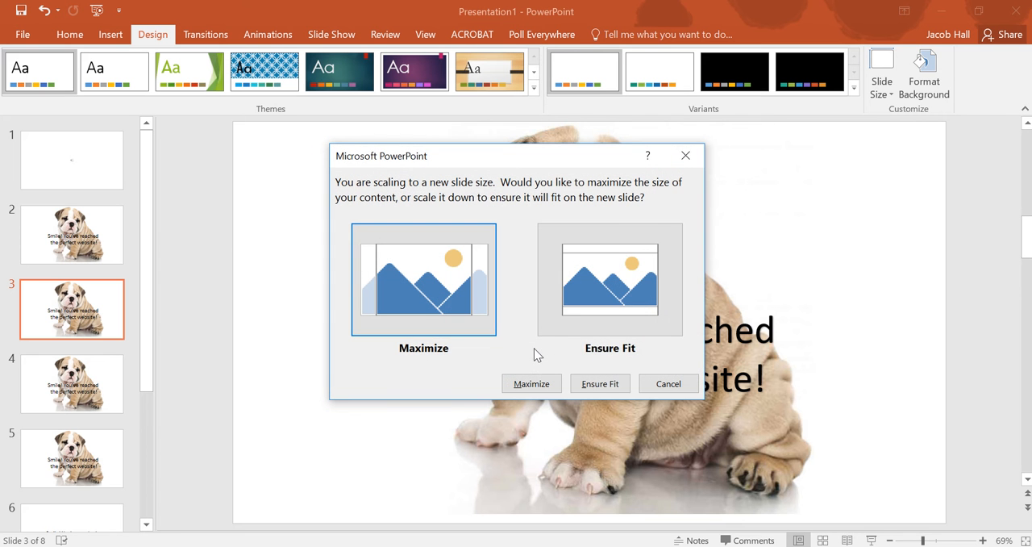
{"action": "left_click", "coordinate": [609, 279]}
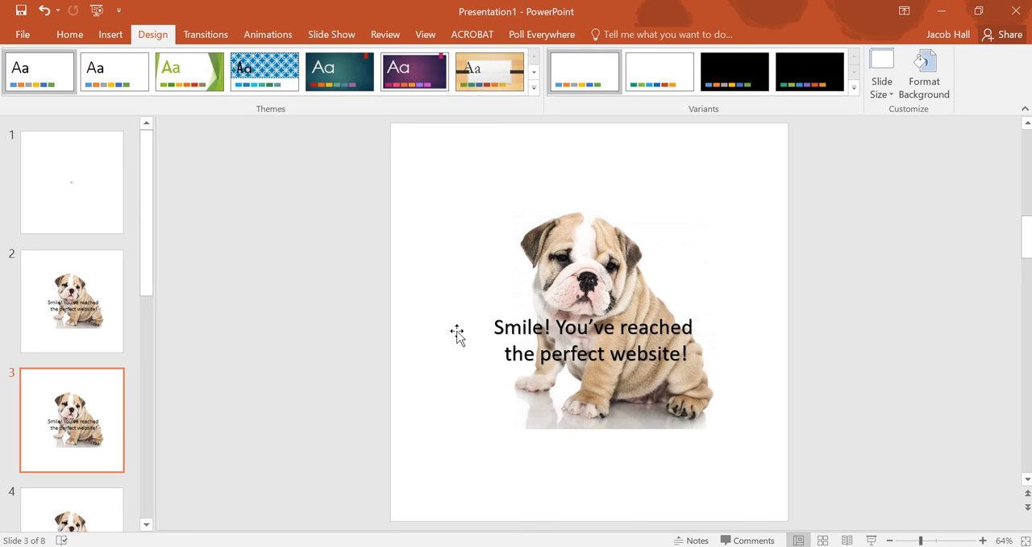
{"action": "mouse_move", "coordinate": [870, 147]}
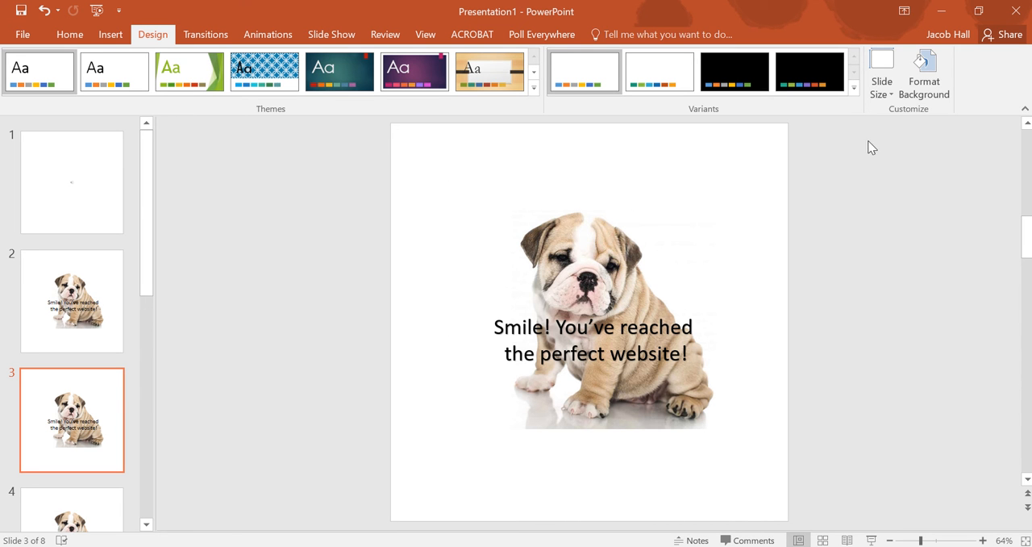
{"action": "mouse_move", "coordinate": [881, 73]}
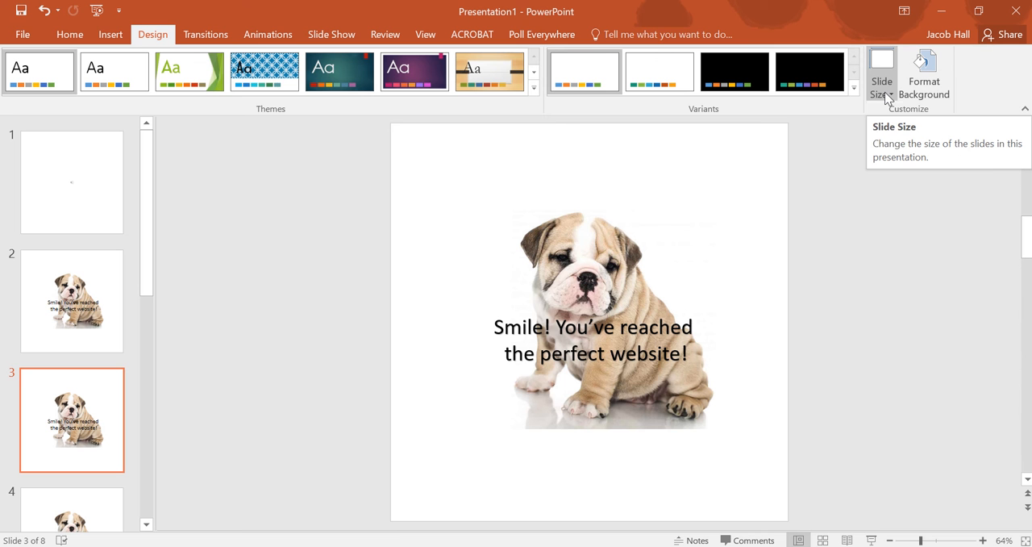
Step: Change the slide size back to Widescreen (16:9)
{"action": "left_click", "coordinate": [881, 73]}
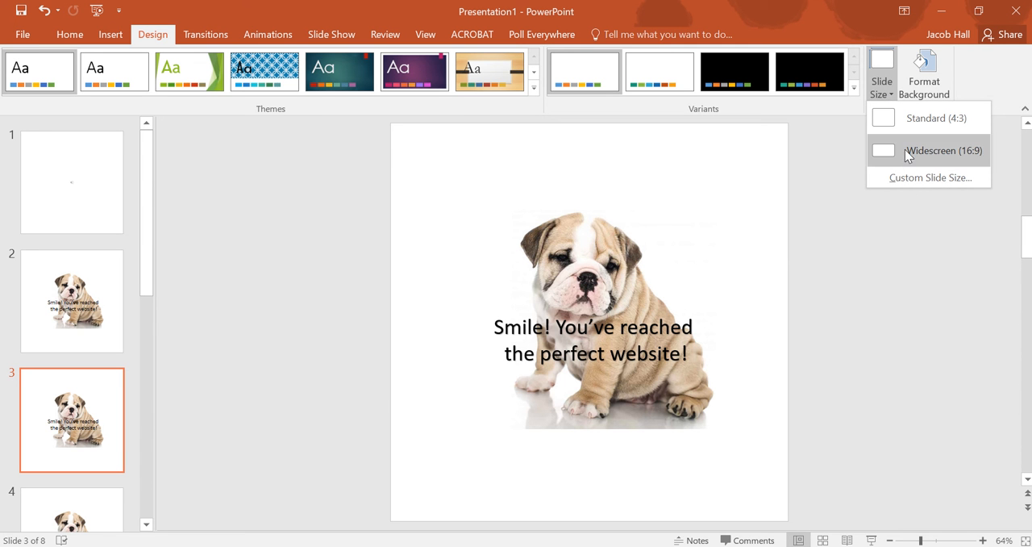
{"action": "left_click", "coordinate": [942, 150]}
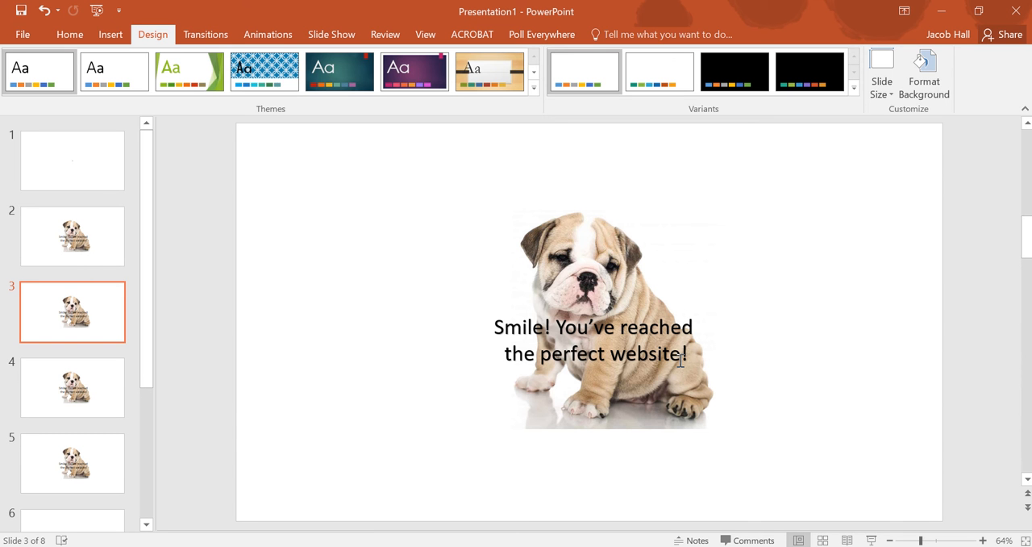
{"action": "mouse_move", "coordinate": [270, 293]}
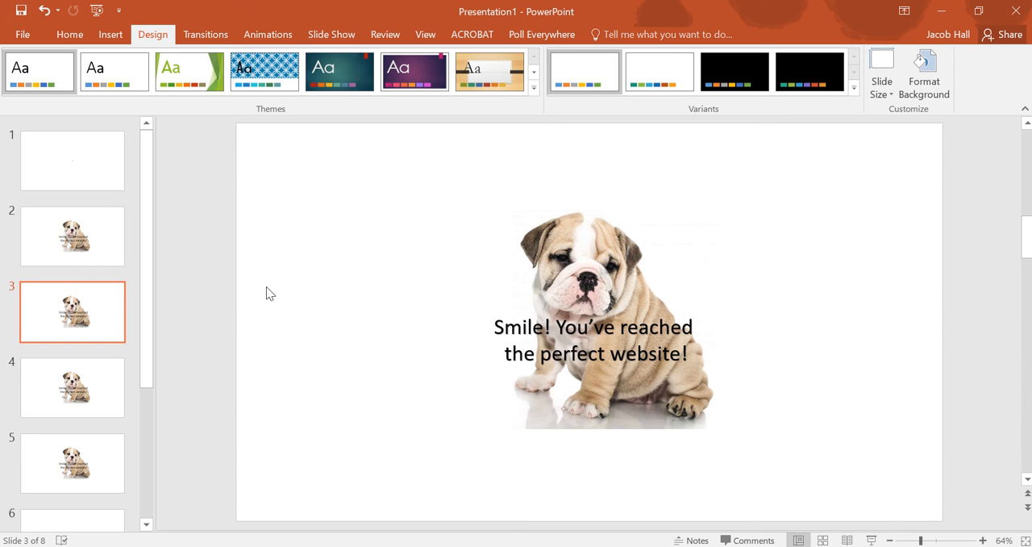
{"action": "mouse_move", "coordinate": [145, 179]}
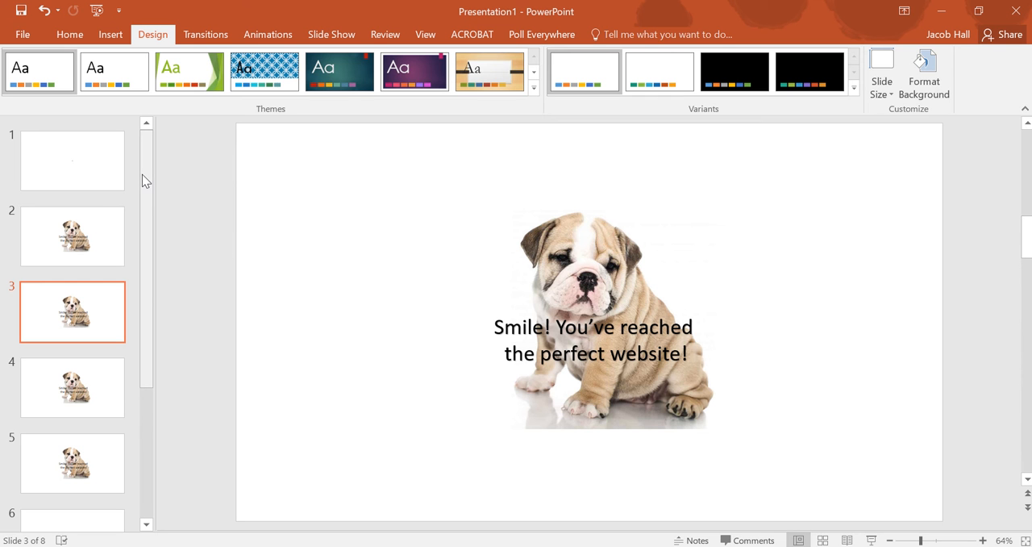
Step: Record a roughly 8-second sound clip named 'test' and insert it on slide 1
{"action": "left_click", "coordinate": [71, 160]}
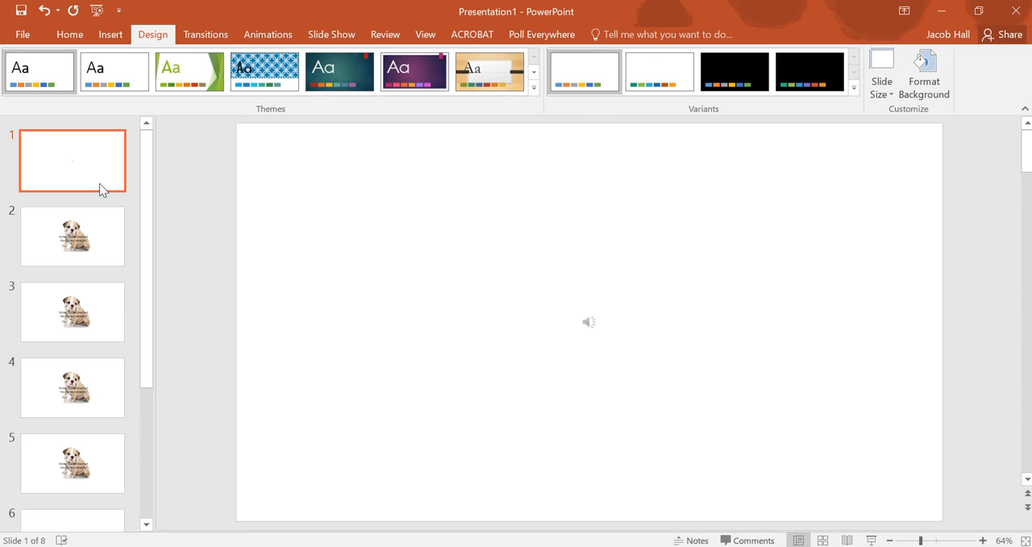
{"action": "mouse_move", "coordinate": [110, 34]}
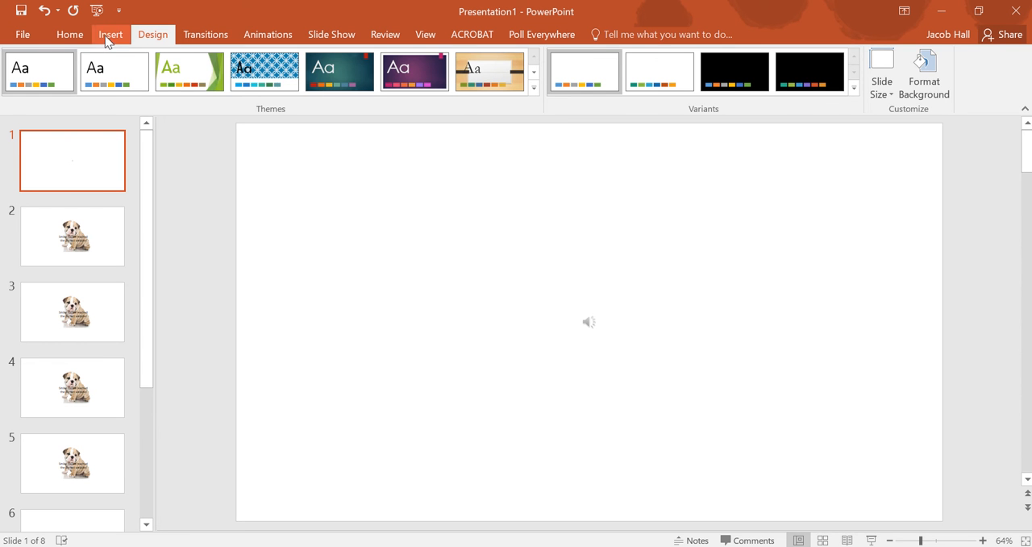
{"action": "left_click", "coordinate": [110, 34]}
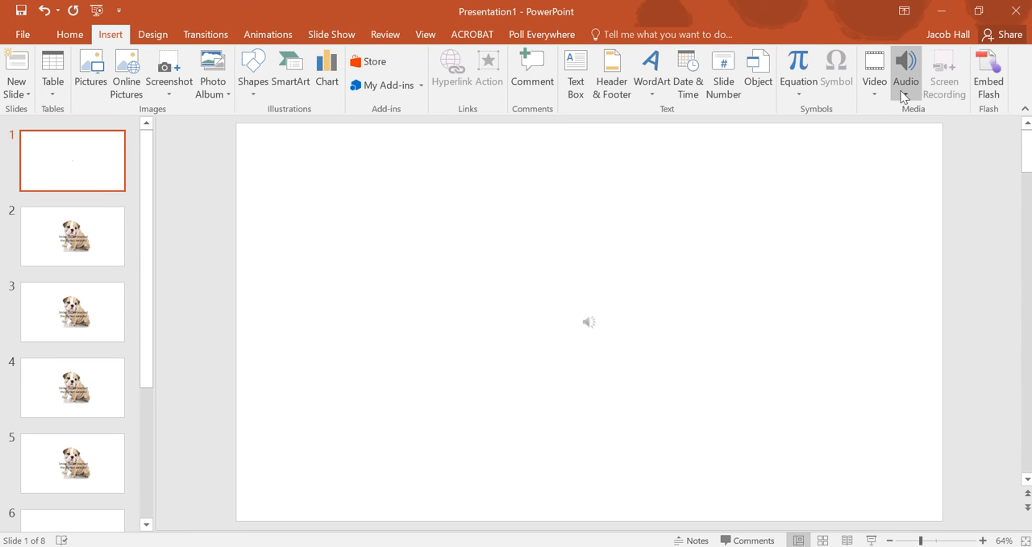
{"action": "left_click", "coordinate": [904, 72]}
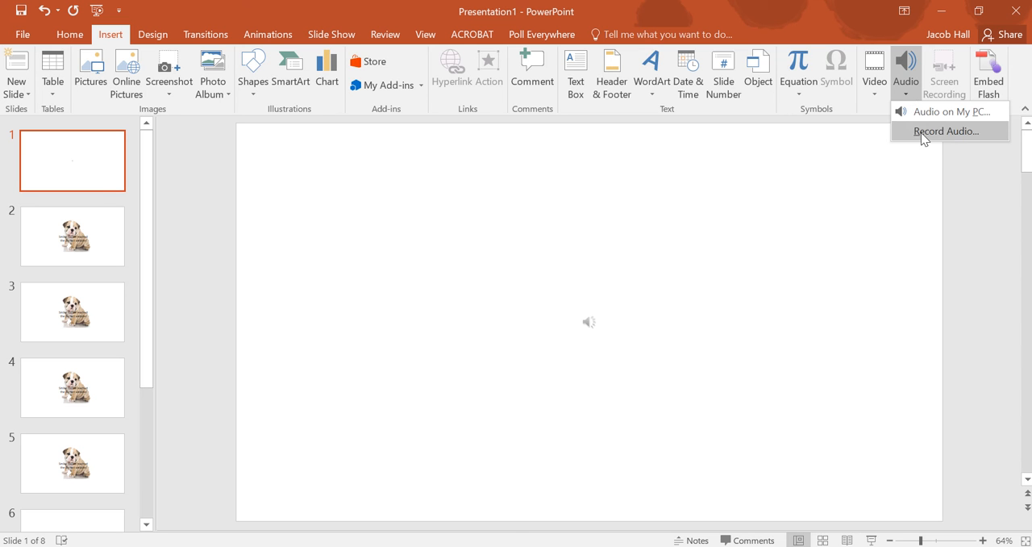
{"action": "left_click", "coordinate": [945, 130]}
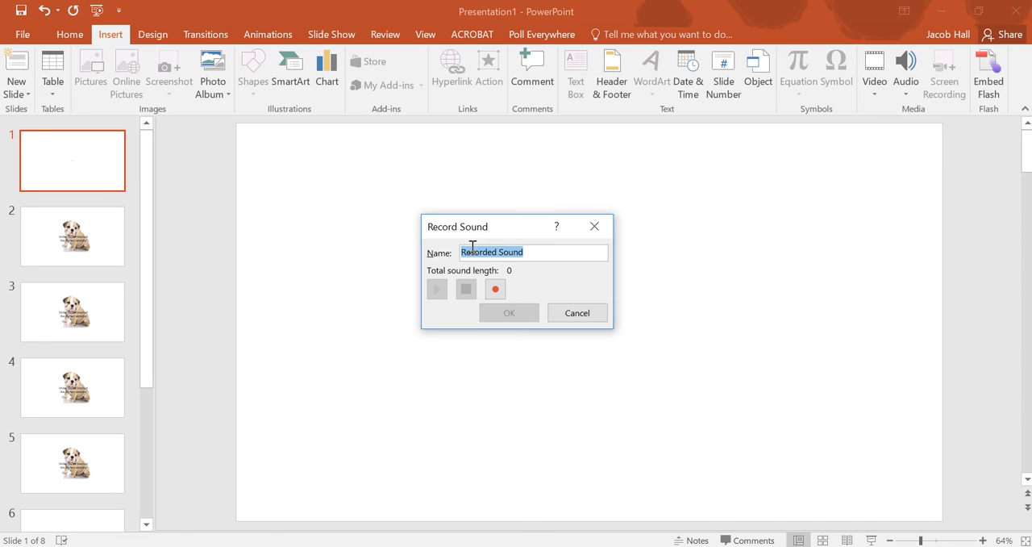
{"action": "type", "text": "test"}
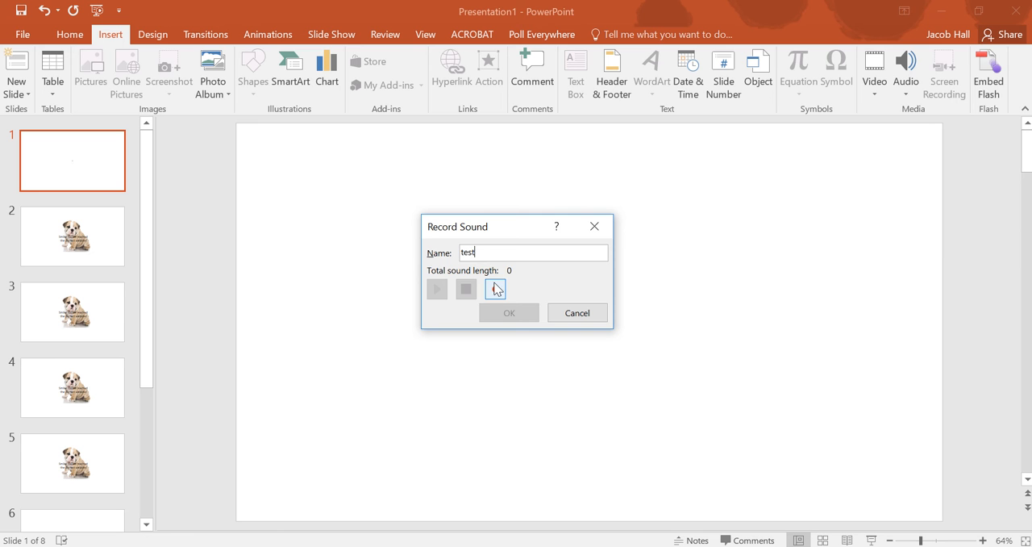
{"action": "left_click", "coordinate": [494, 289]}
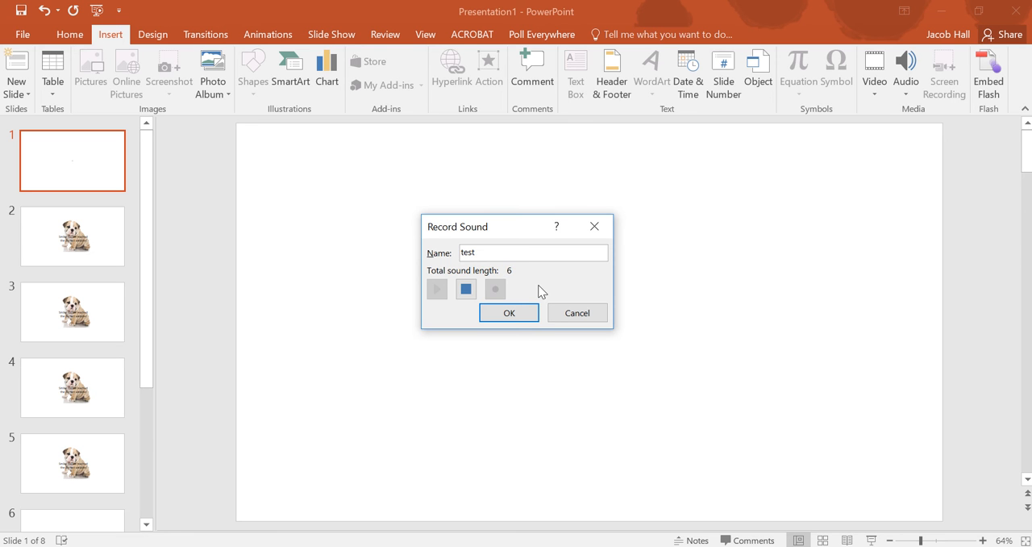
{"action": "left_click", "coordinate": [465, 289]}
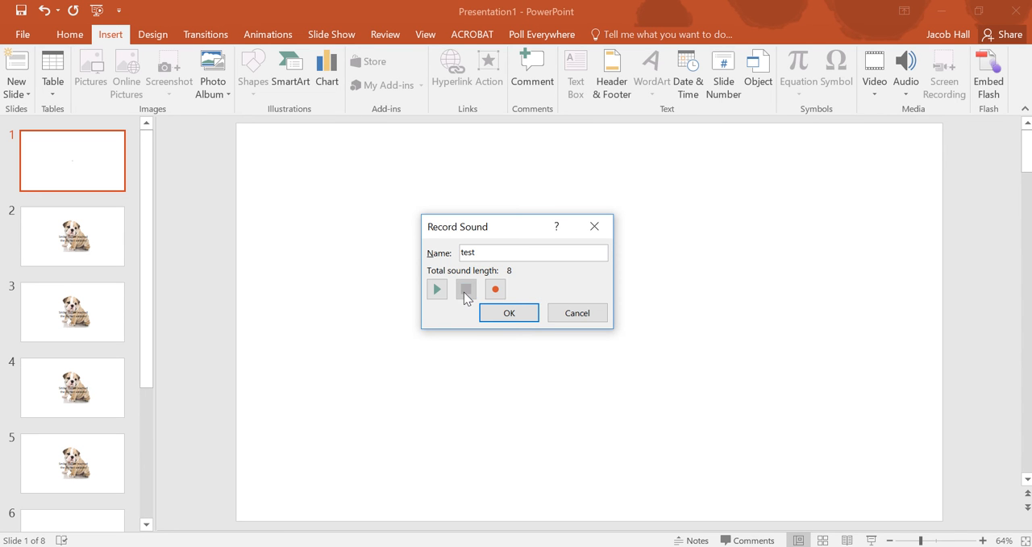
{"action": "left_click", "coordinate": [436, 288]}
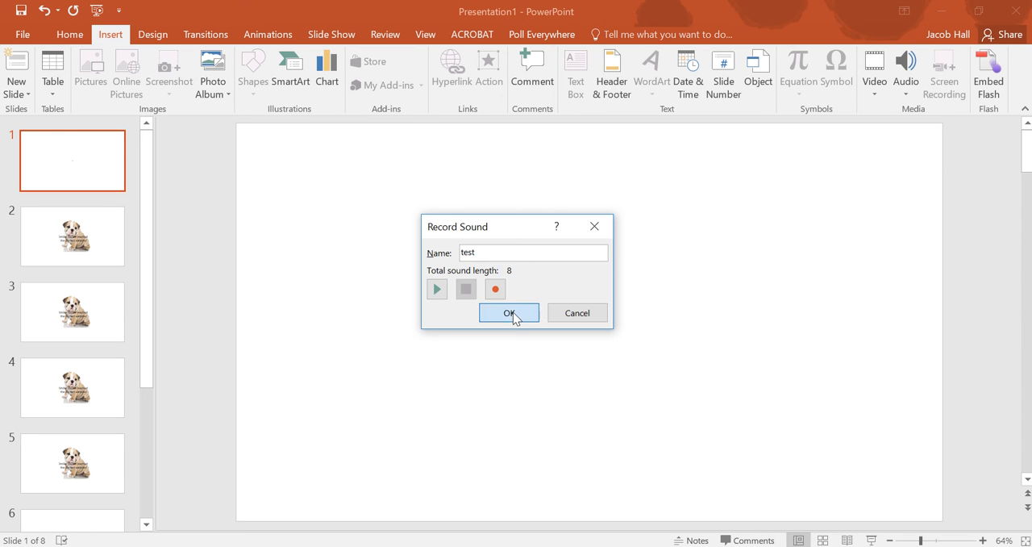
{"action": "left_click", "coordinate": [508, 313]}
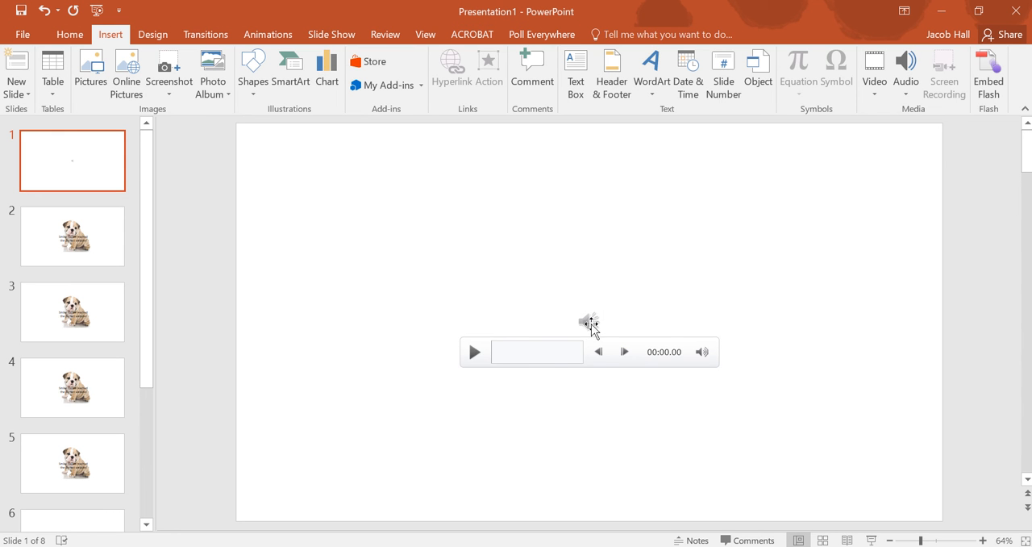
{"action": "mouse_move", "coordinate": [475, 352]}
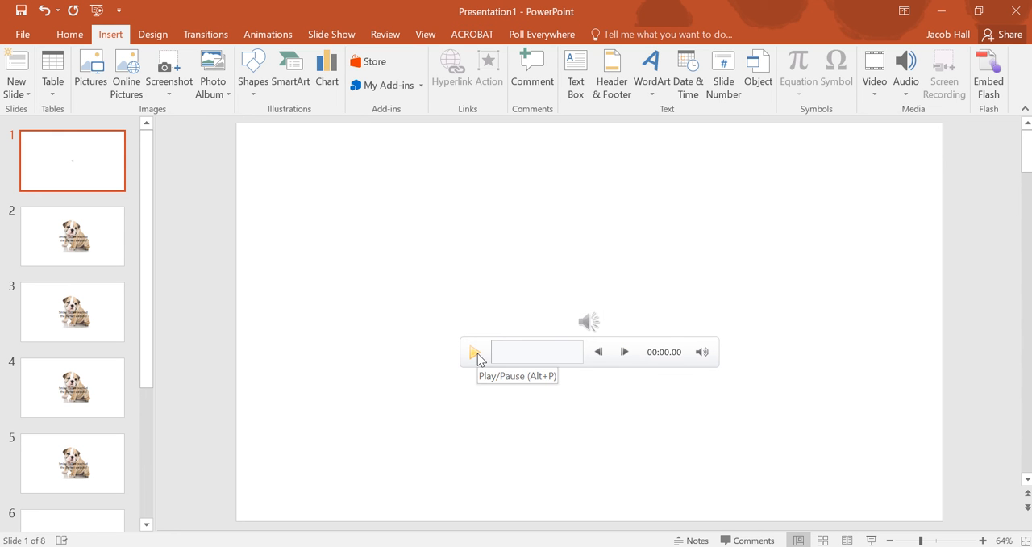
{"action": "mouse_move", "coordinate": [590, 322]}
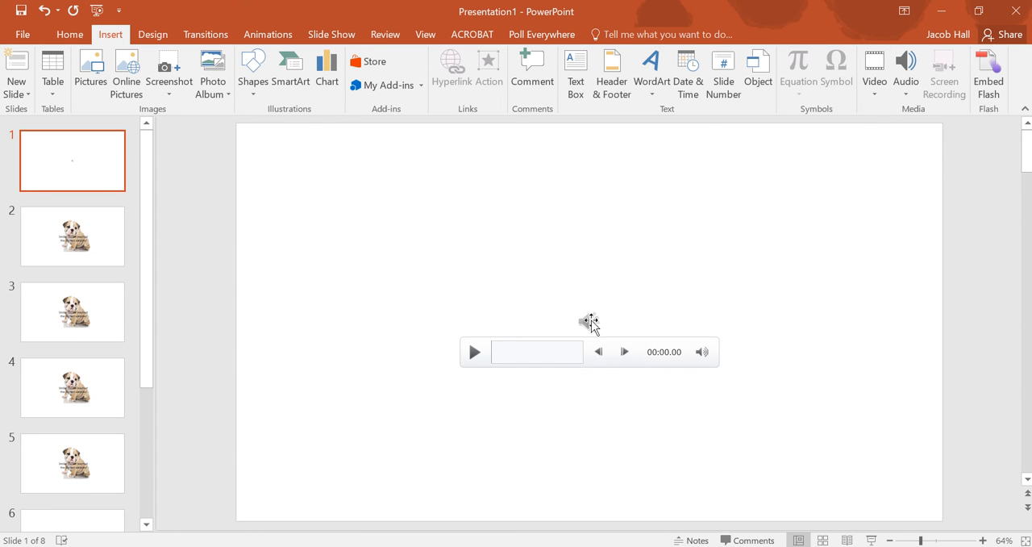
{"action": "right_click", "coordinate": [588, 322]}
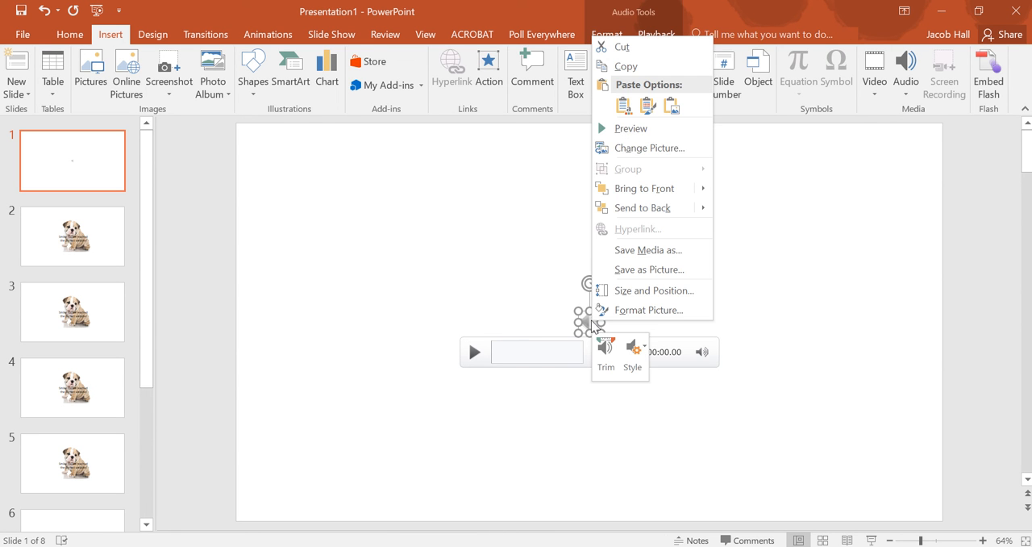
{"action": "left_click", "coordinate": [645, 255]}
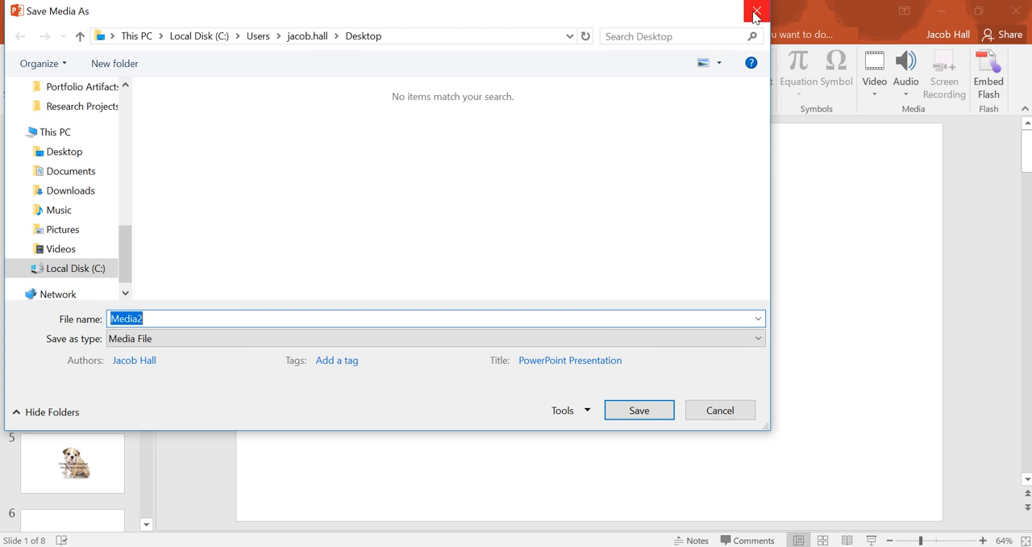
{"action": "left_click", "coordinate": [754, 11]}
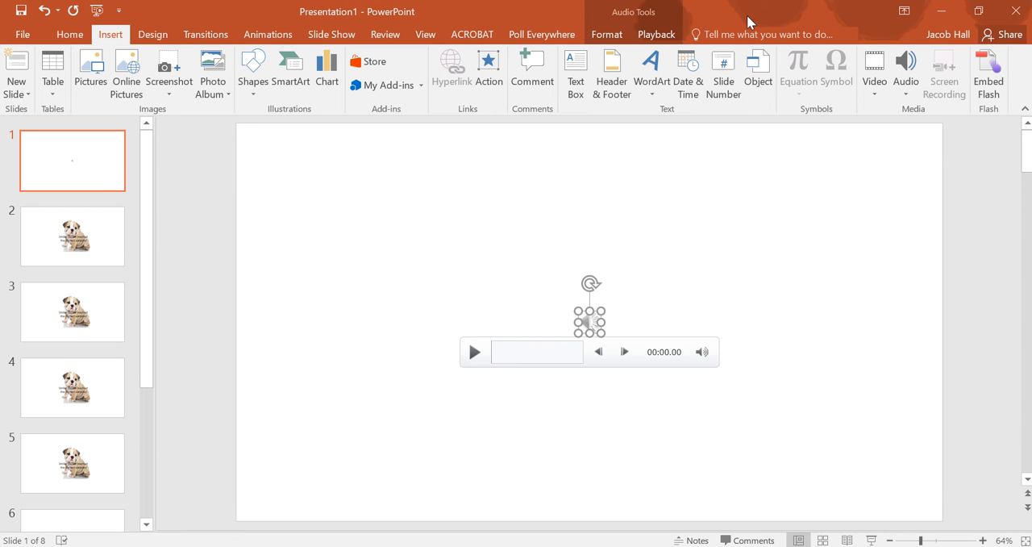
{"action": "mouse_move", "coordinate": [233, 233]}
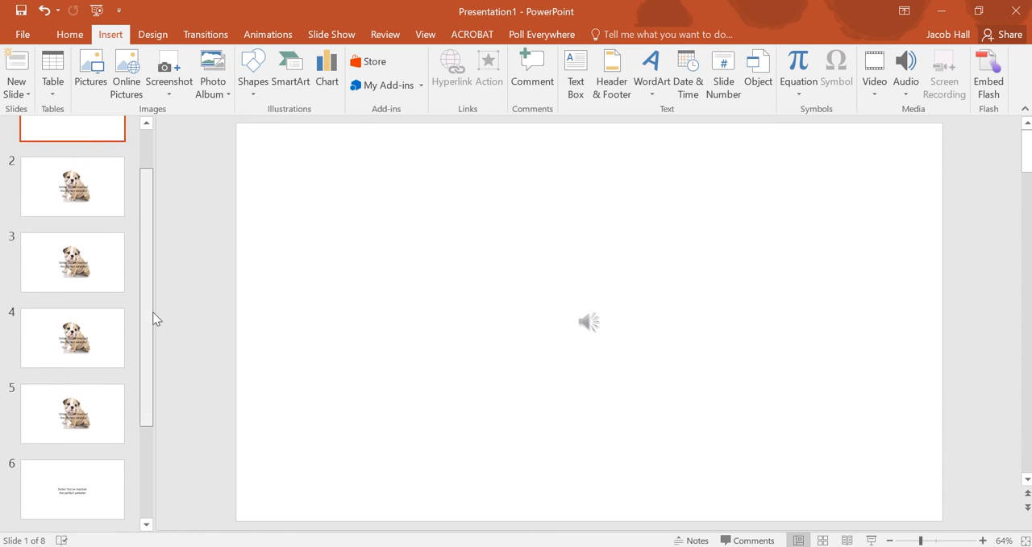
Step: Scroll through the slide thumbnails to slides 7 and 8, then click back on slide 1
{"action": "scroll", "scroll_direction": "down", "scroll_amount": 3}
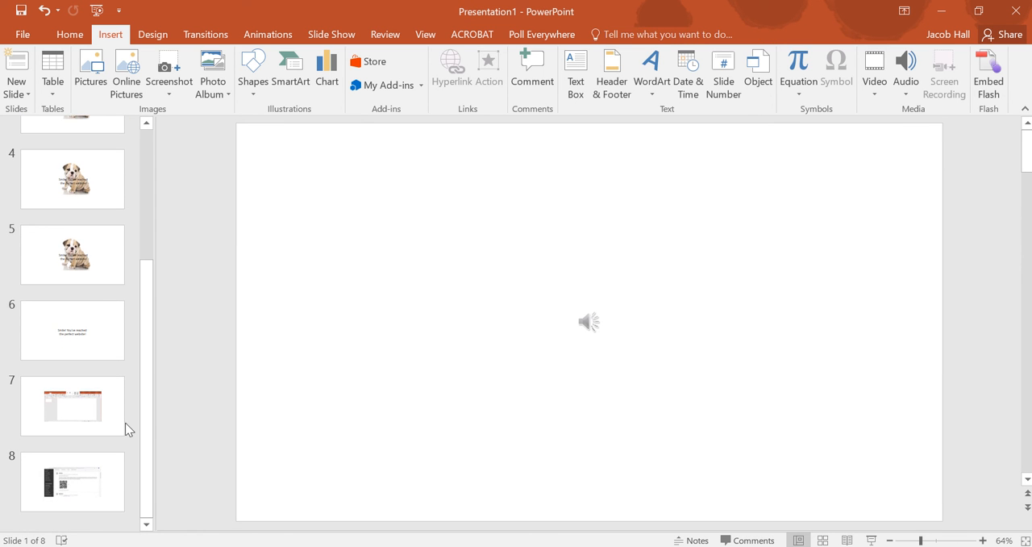
{"action": "mouse_move", "coordinate": [153, 426]}
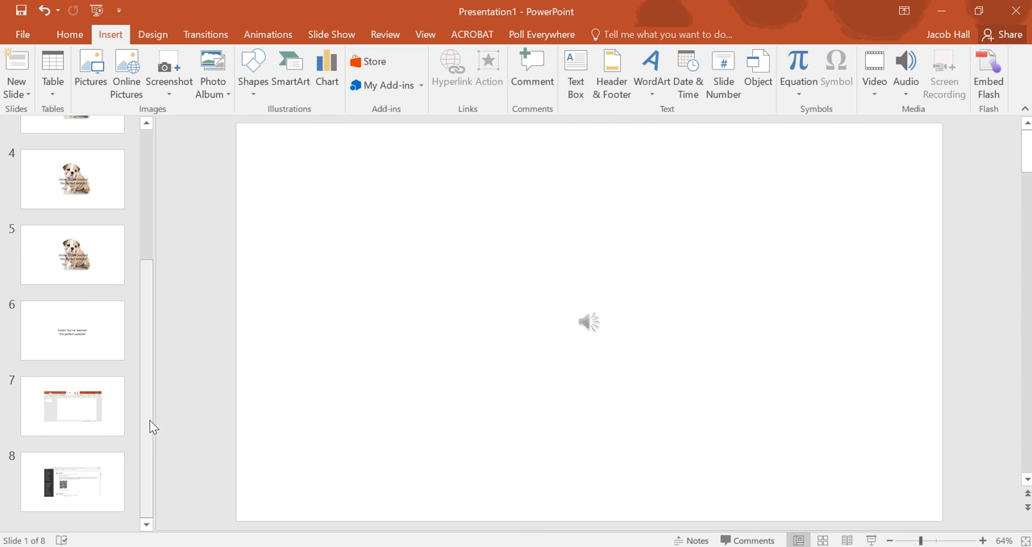
{"action": "left_click", "coordinate": [589, 321]}
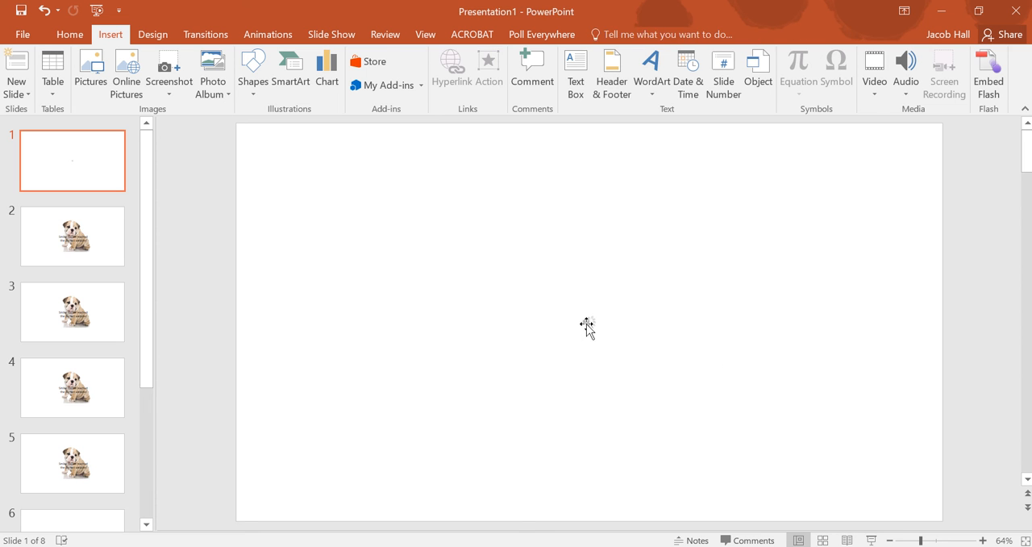
{"action": "mouse_move", "coordinate": [587, 329]}
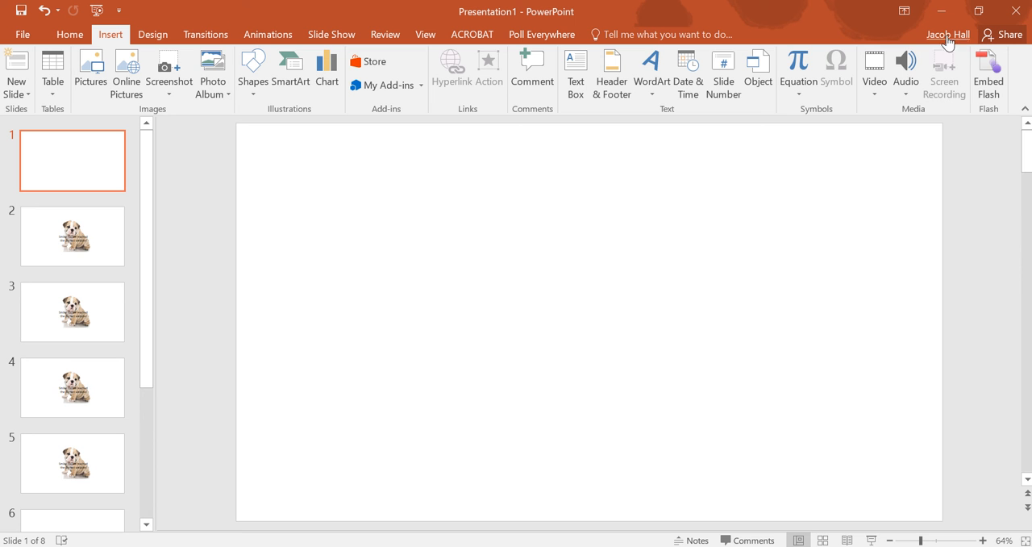
{"action": "mouse_move", "coordinate": [943, 80]}
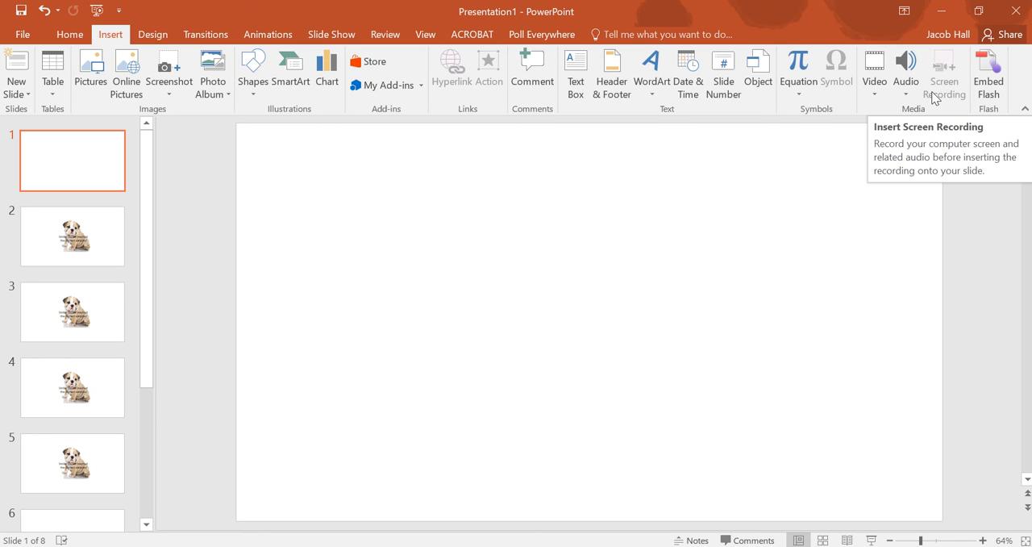
{"action": "mouse_move", "coordinate": [145, 345]}
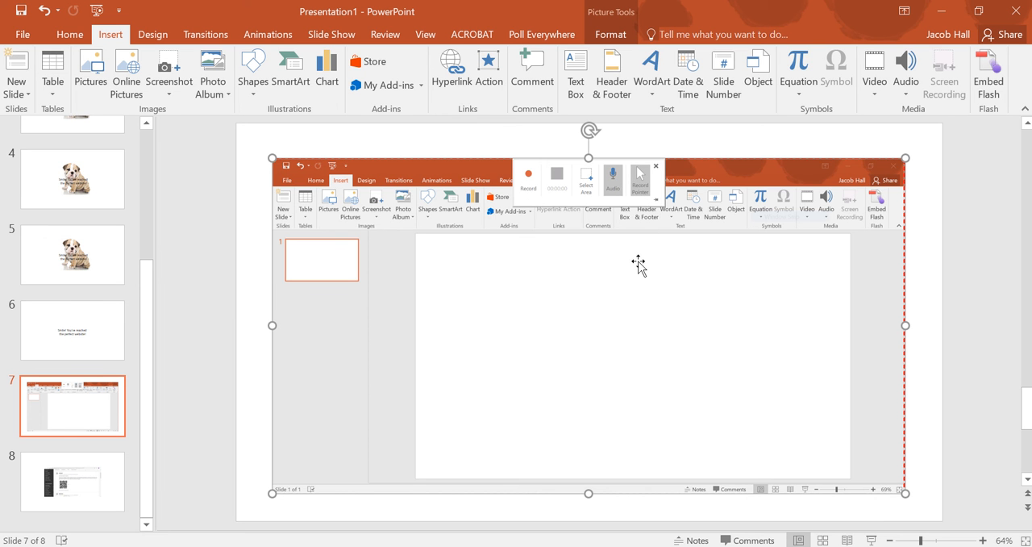
{"action": "mouse_move", "coordinate": [460, 184]}
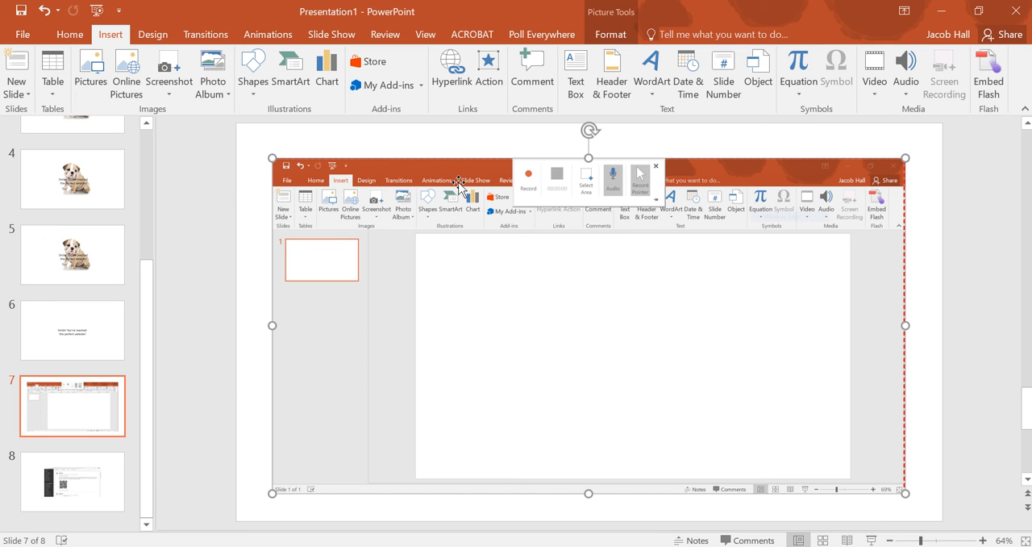
{"action": "mouse_move", "coordinate": [460, 338]}
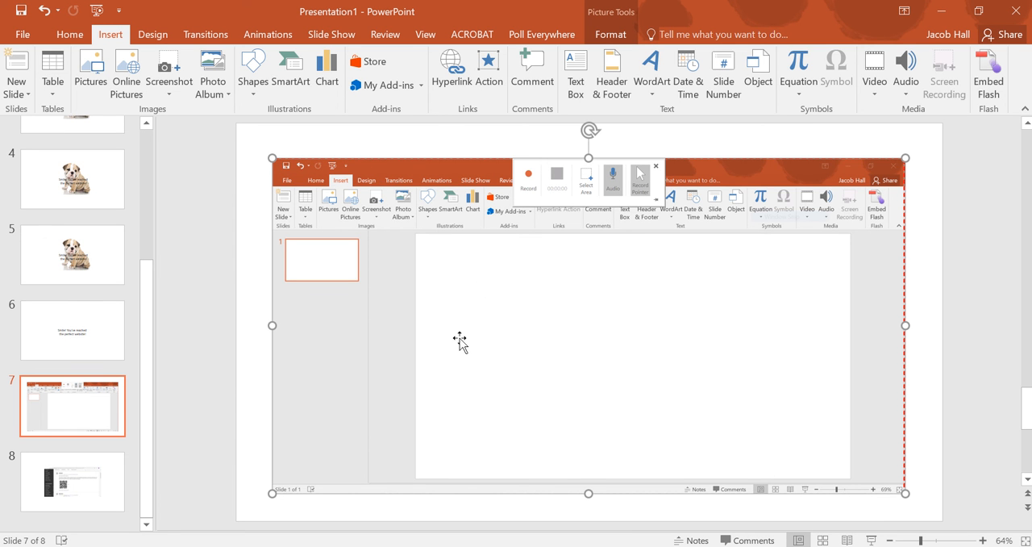
{"action": "mouse_move", "coordinate": [528, 176]}
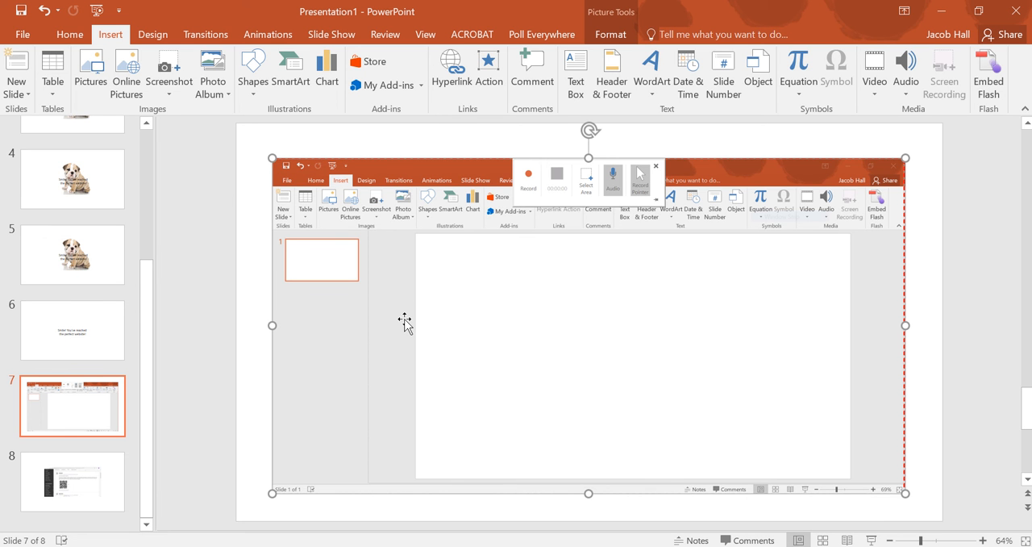
{"action": "mouse_move", "coordinate": [200, 381]}
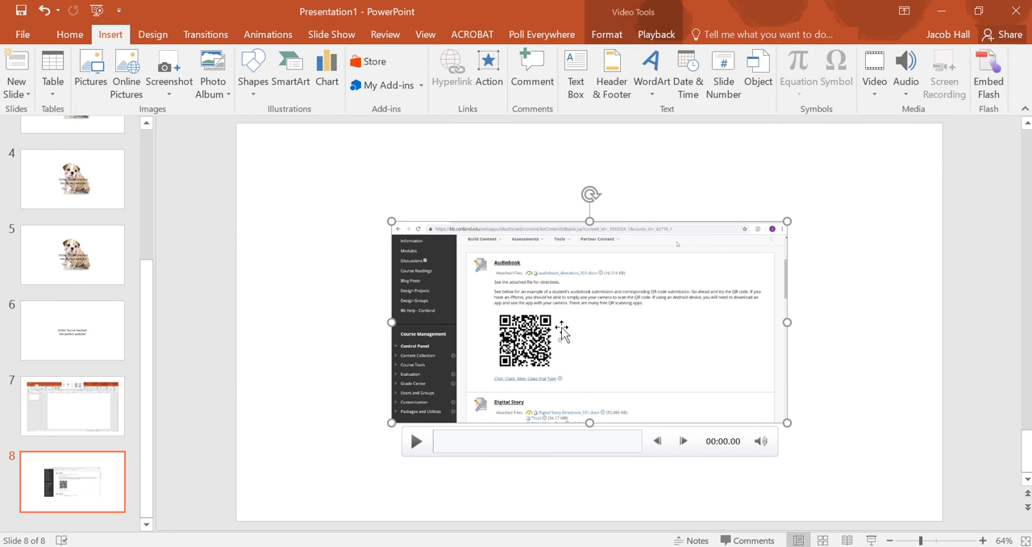
Step: Open slide 8's video options and cancel the Save Media As dialog, keeping the video
{"action": "right_click", "coordinate": [563, 330]}
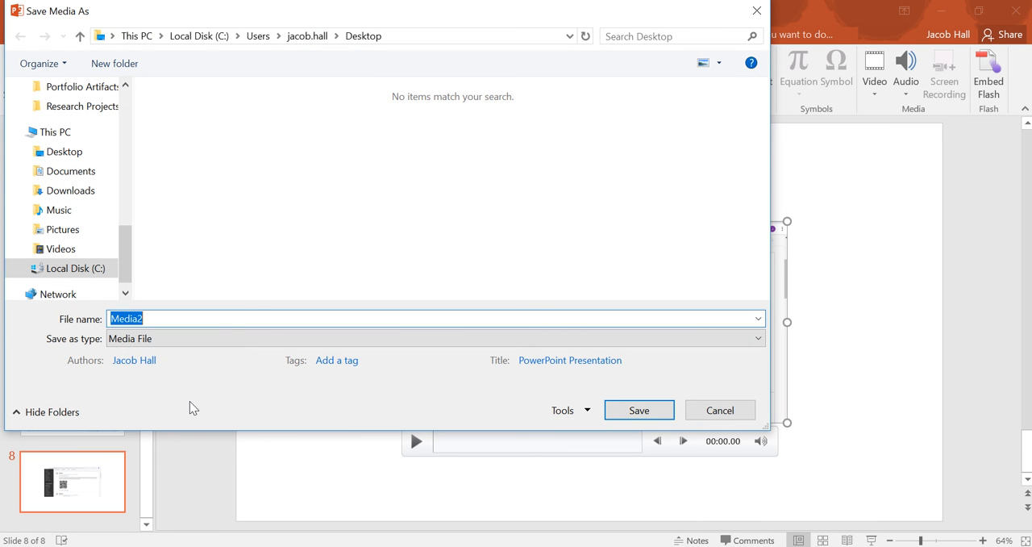
{"action": "mouse_move", "coordinate": [477, 357]}
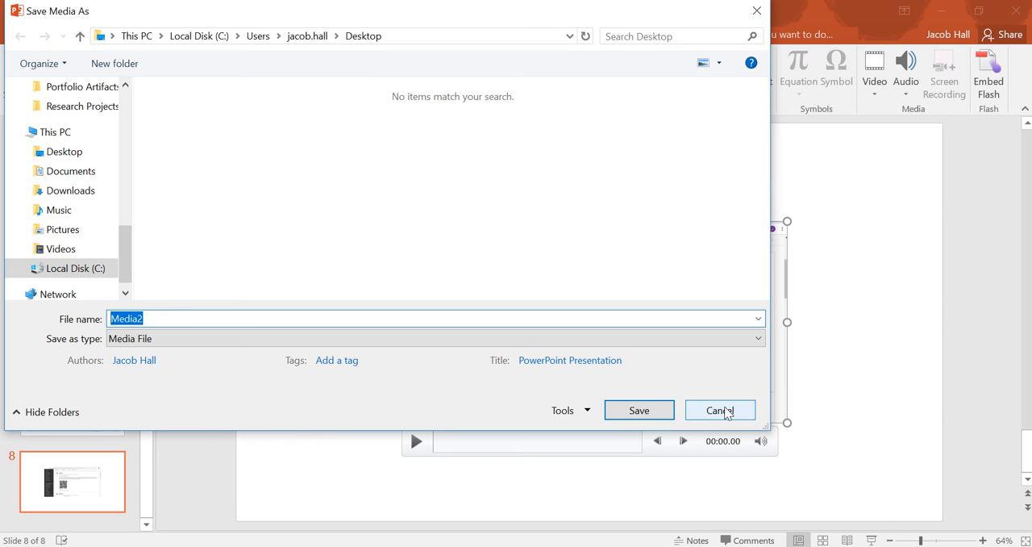
{"action": "left_click", "coordinate": [719, 409]}
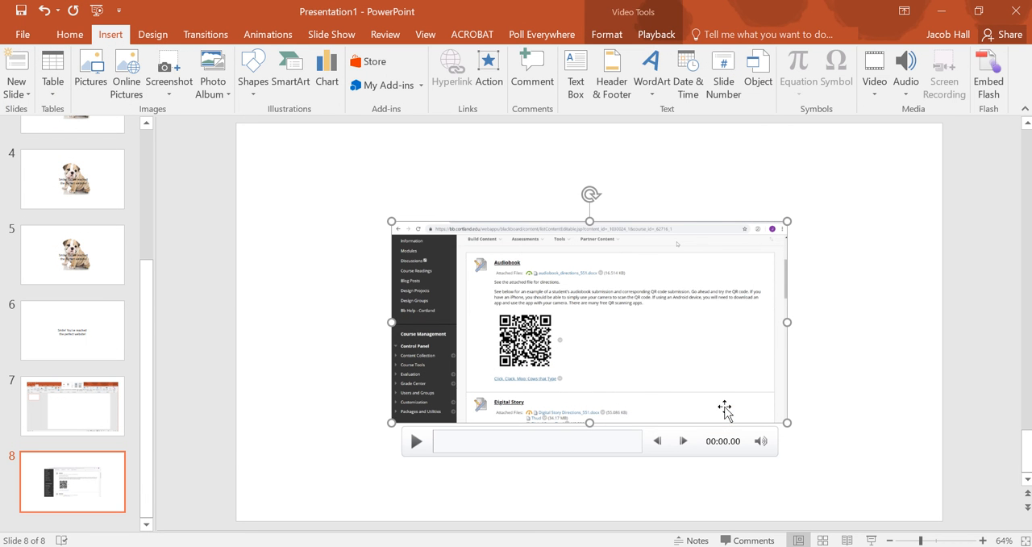
{"action": "mouse_move", "coordinate": [148, 308]}
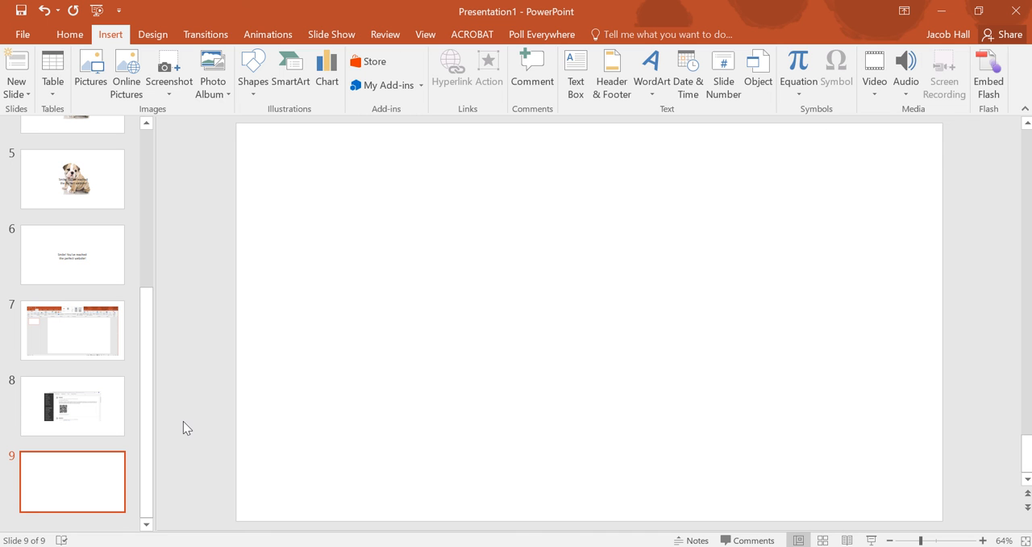
{"action": "mouse_move", "coordinate": [186, 327]}
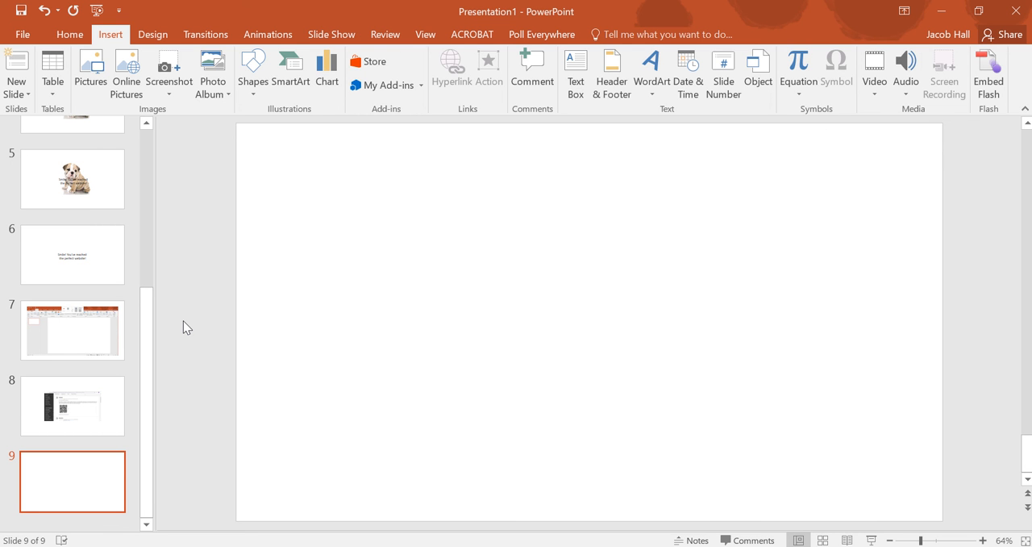
{"action": "mouse_move", "coordinate": [149, 205]}
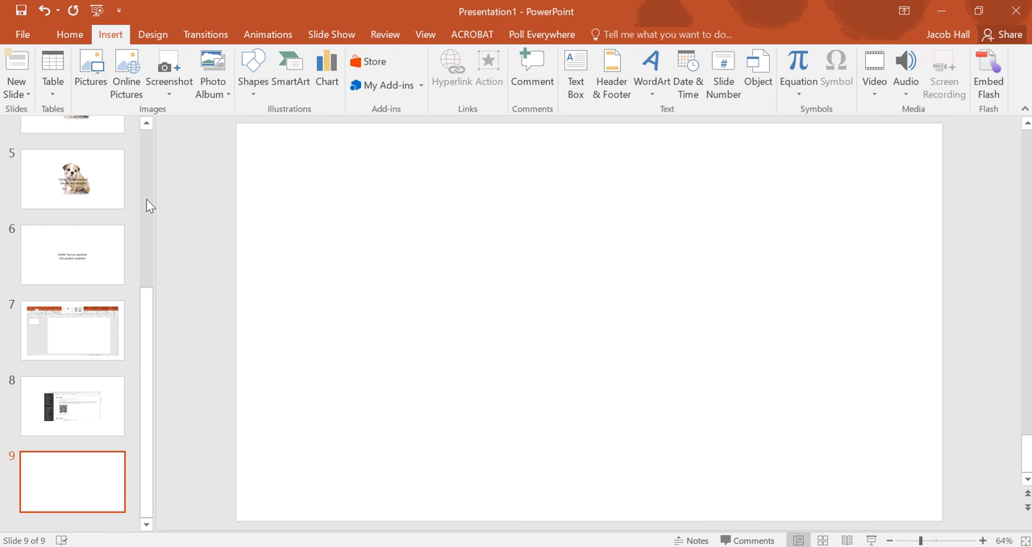
{"action": "mouse_move", "coordinate": [176, 195]}
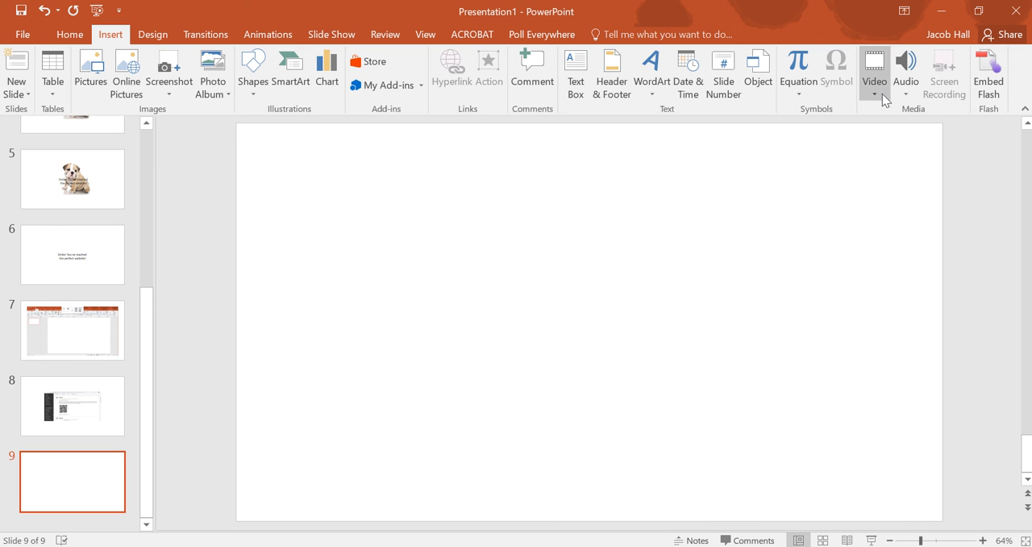
Step: Insert the DSCN0007 home video from the PC onto slide 9
{"action": "left_click", "coordinate": [874, 68]}
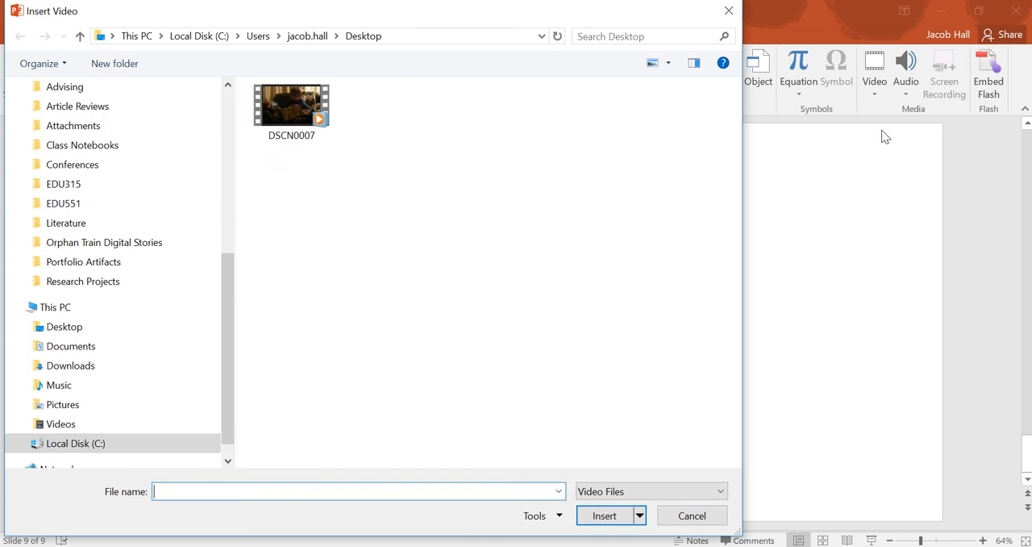
{"action": "left_click", "coordinate": [604, 515]}
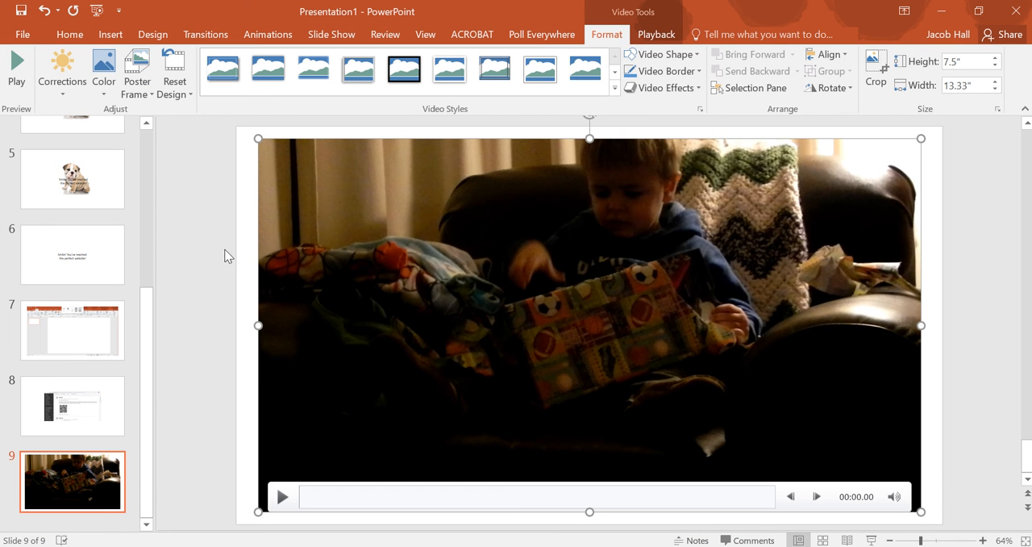
{"action": "mouse_move", "coordinate": [211, 283]}
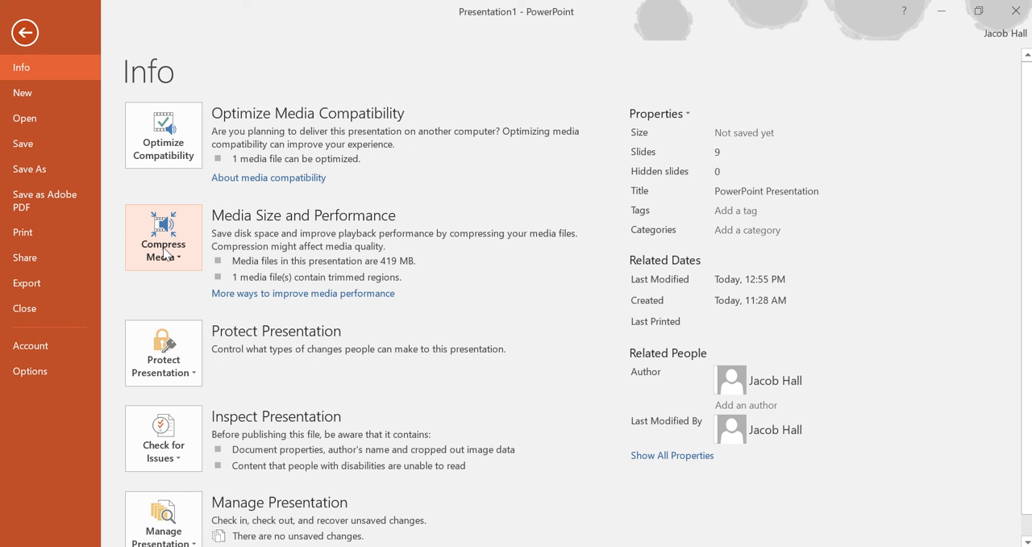
Step: Show the Presentation, Internet and Low Quality compression choices for the 419 MB of media
{"action": "left_click", "coordinate": [163, 237]}
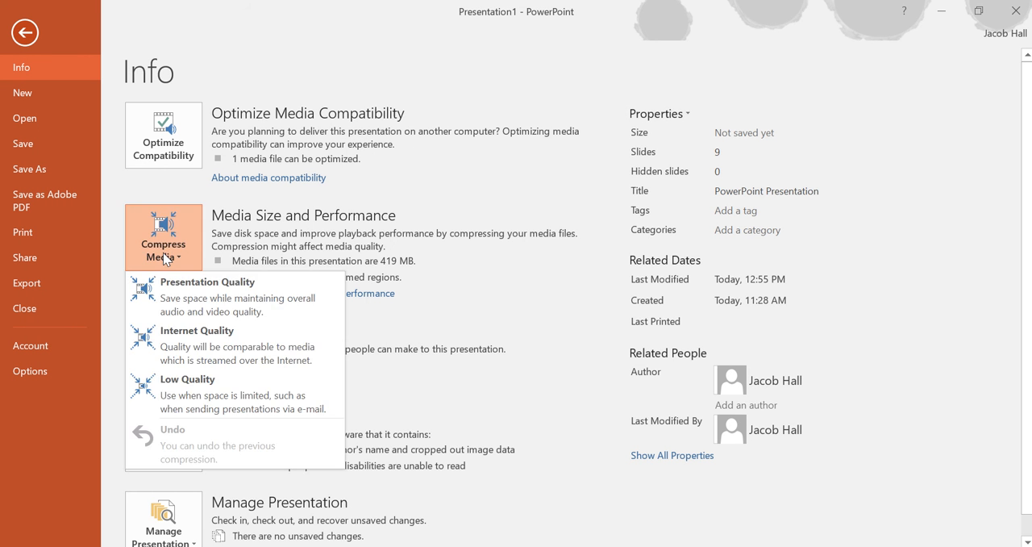
{"action": "mouse_move", "coordinate": [166, 279]}
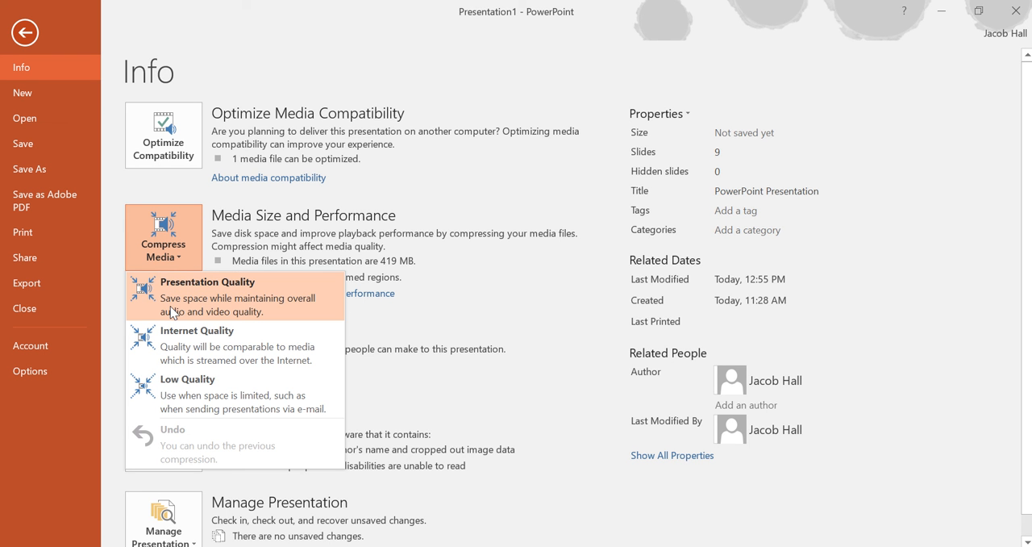
{"action": "mouse_move", "coordinate": [180, 353]}
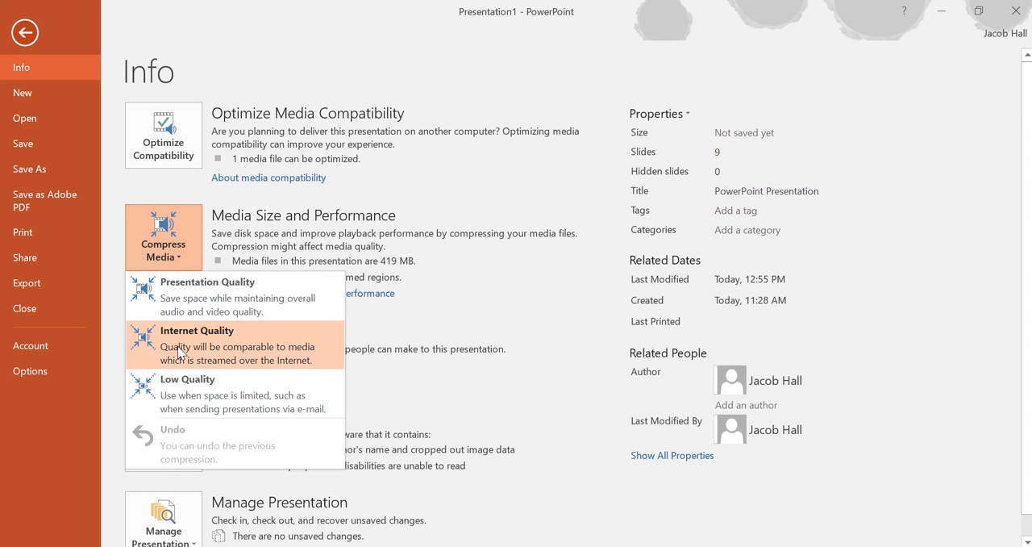
{"action": "mouse_move", "coordinate": [181, 382]}
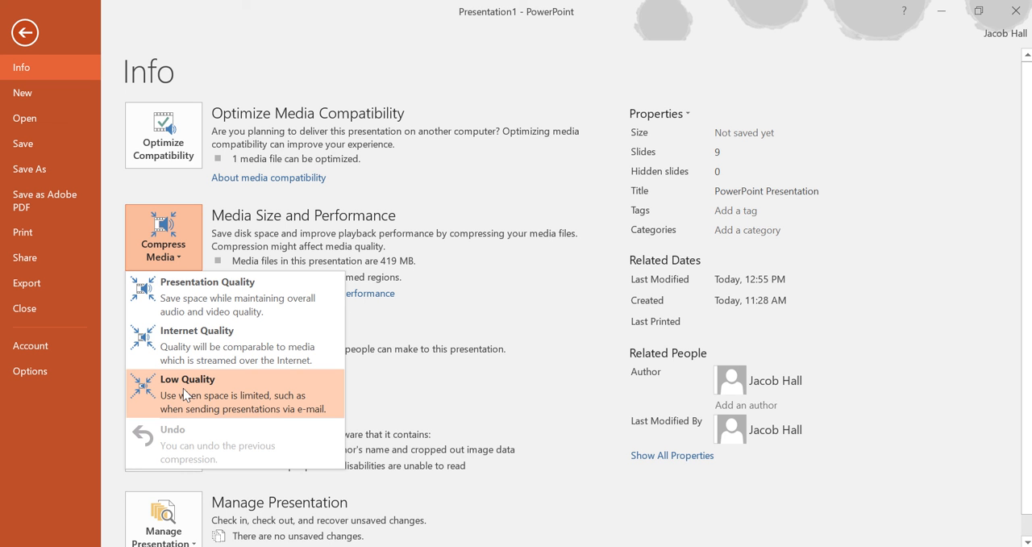
{"action": "mouse_move", "coordinate": [197, 345]}
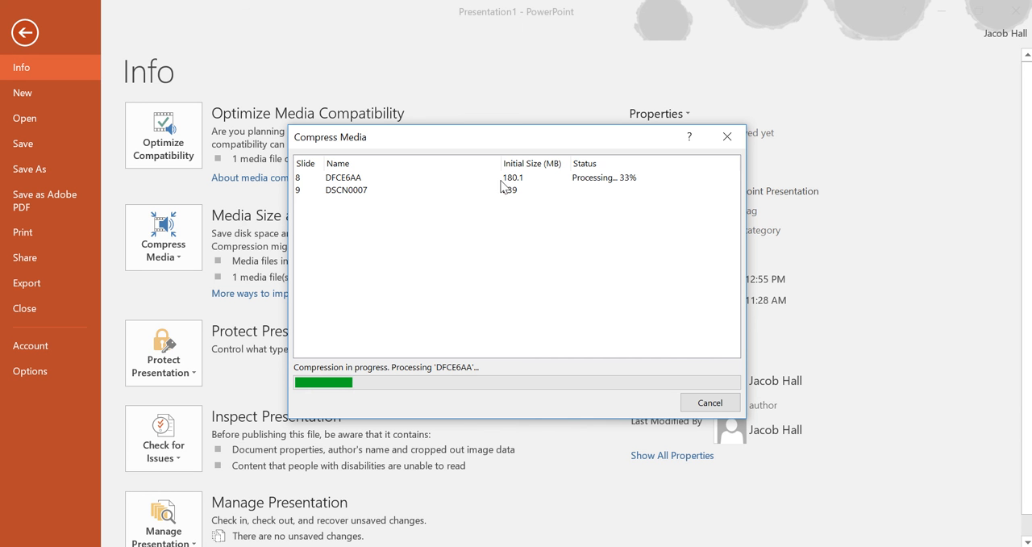
{"action": "mouse_move", "coordinate": [529, 192]}
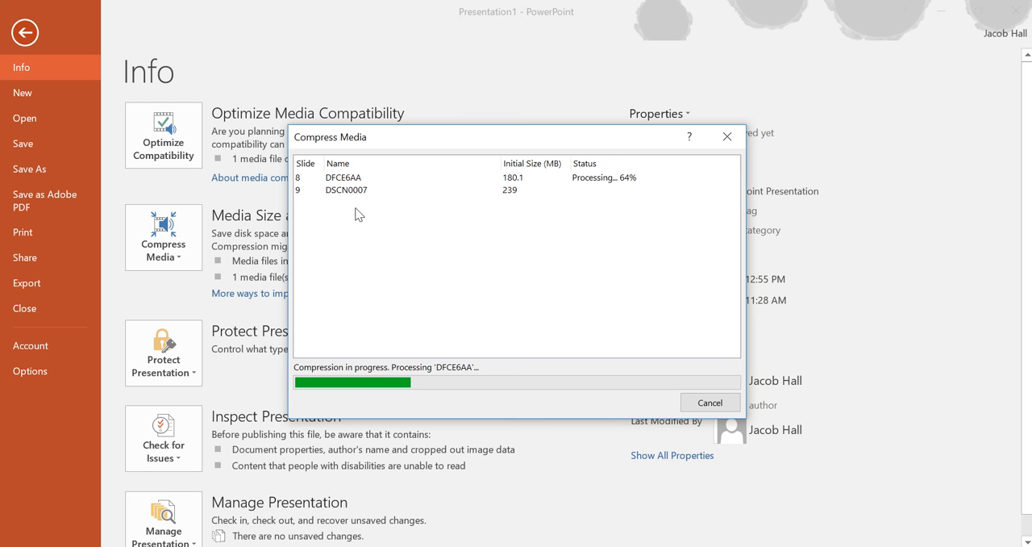
{"action": "mouse_move", "coordinate": [355, 202]}
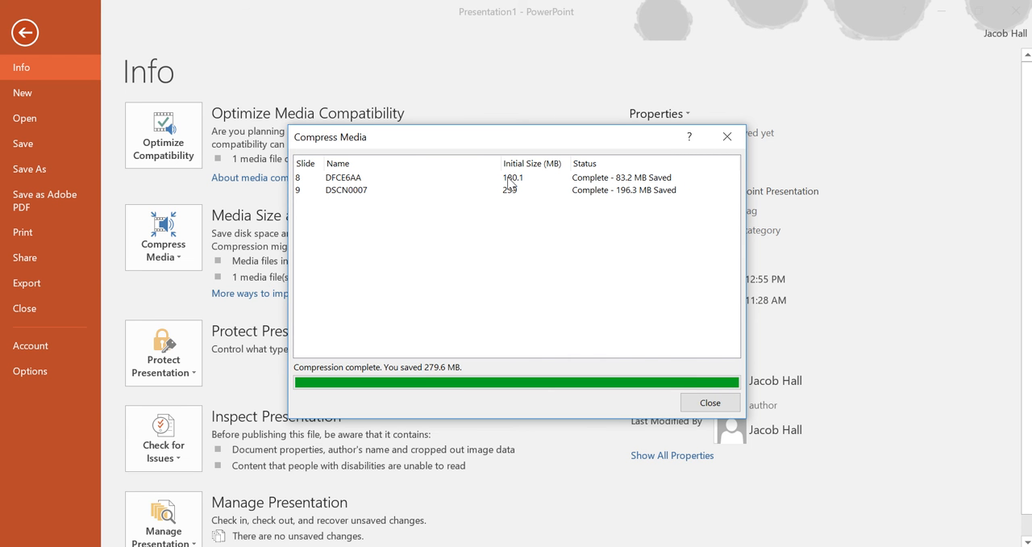
{"action": "mouse_move", "coordinate": [509, 202]}
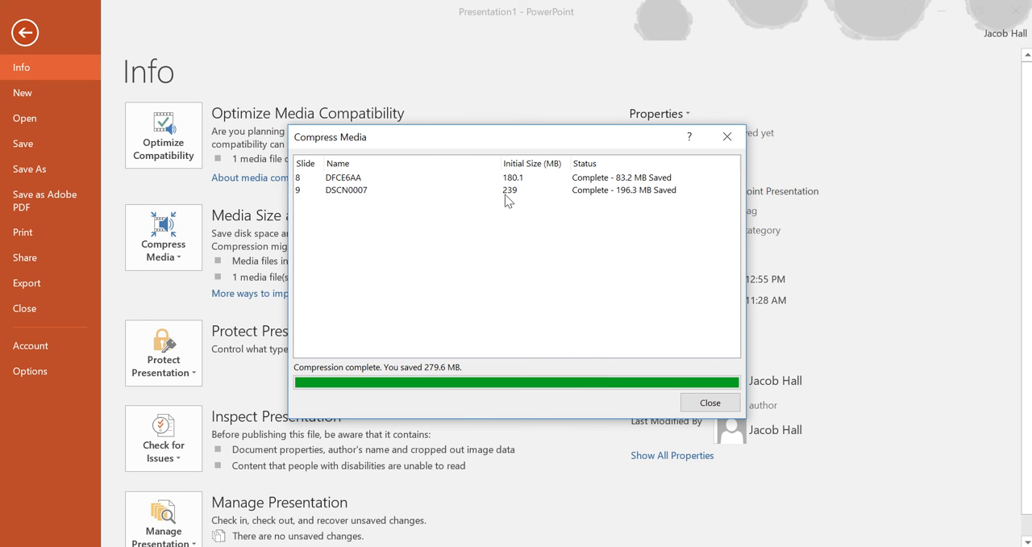
{"action": "mouse_move", "coordinate": [514, 202]}
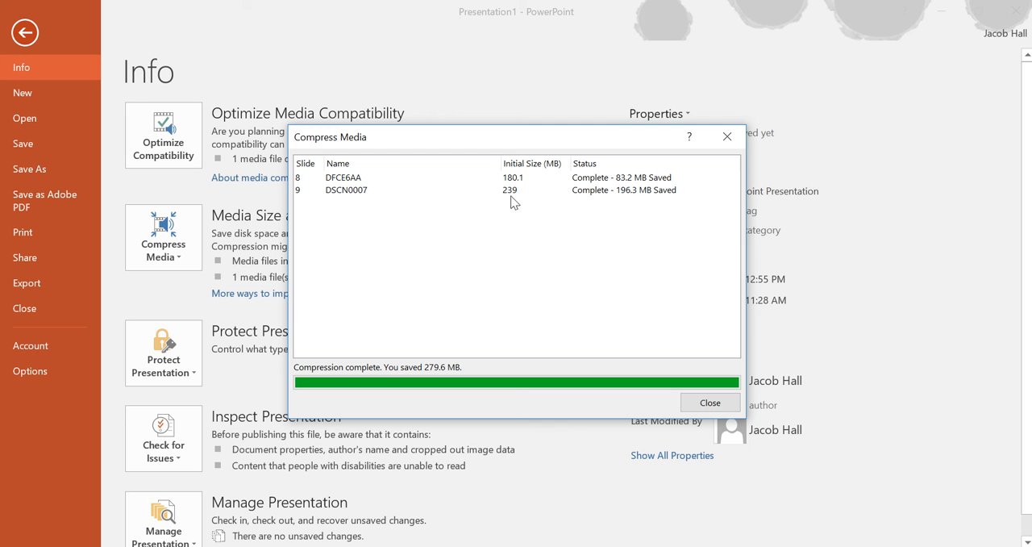
{"action": "mouse_move", "coordinate": [631, 200]}
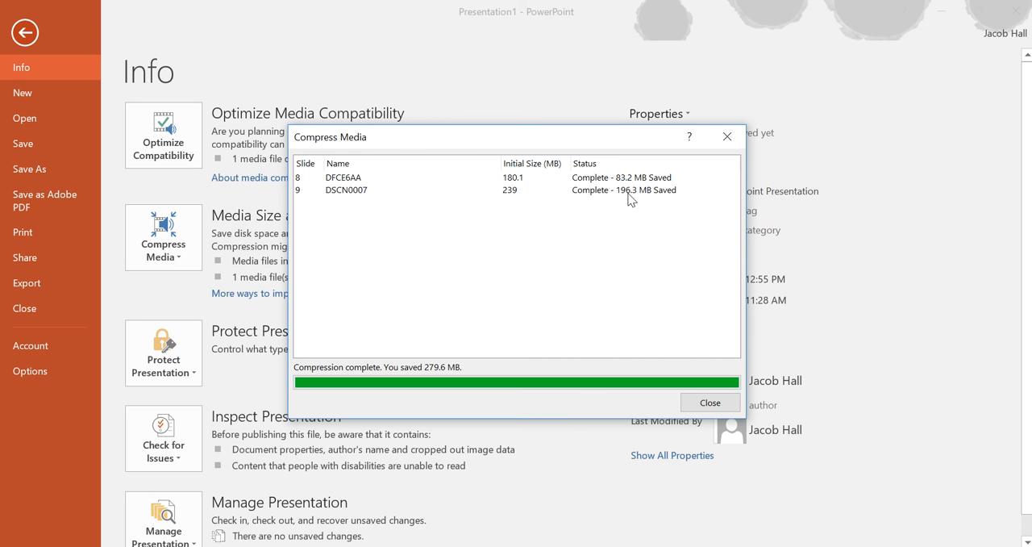
{"action": "mouse_move", "coordinate": [512, 200]}
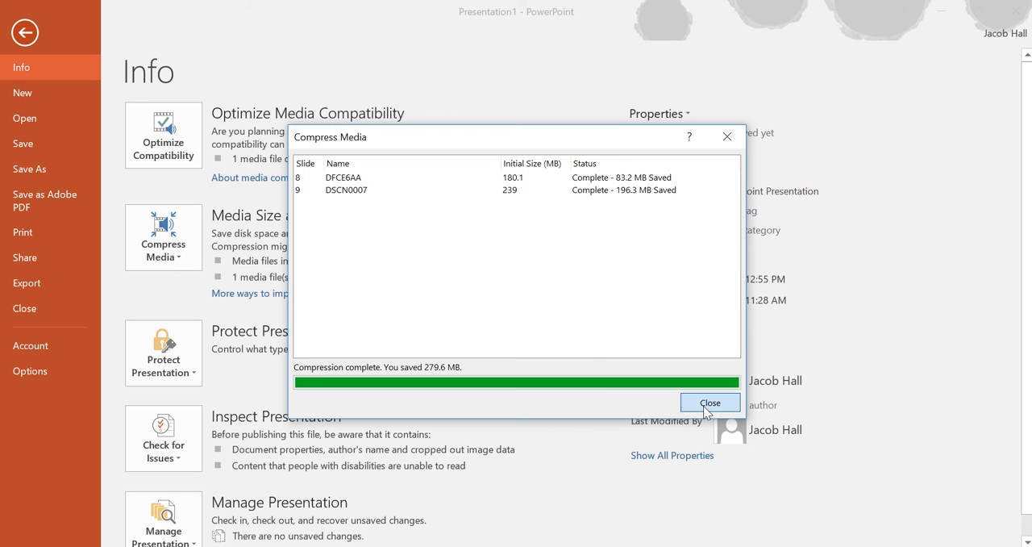
Step: Dismiss the Compress Media report showing 279.6 MB saved across both videos
{"action": "left_click", "coordinate": [709, 401]}
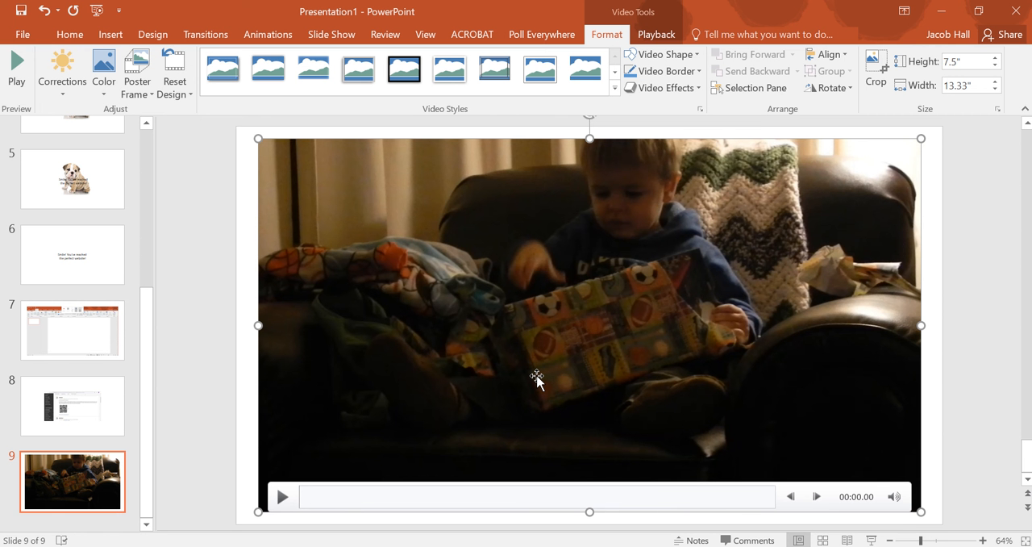
{"action": "mouse_move", "coordinate": [933, 312]}
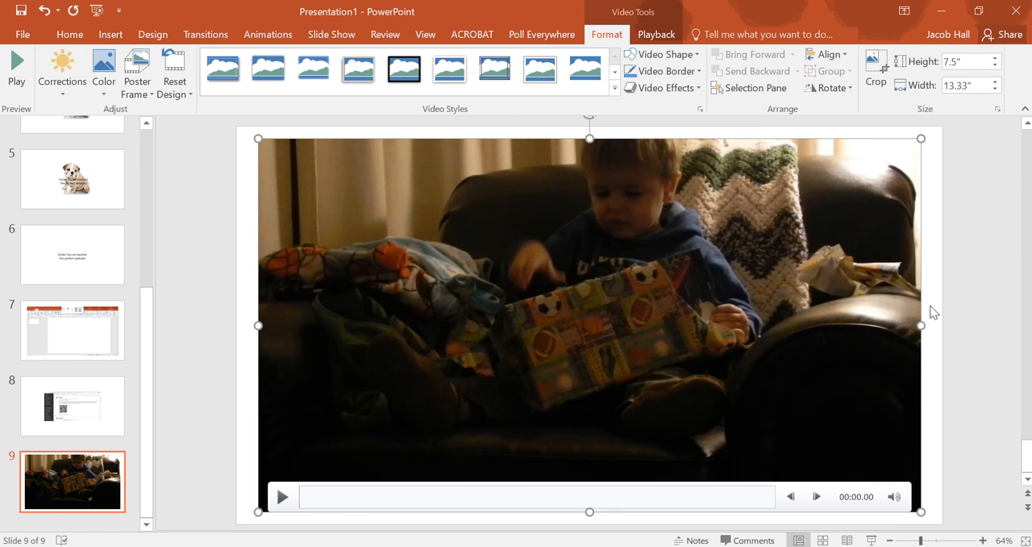
{"action": "mouse_move", "coordinate": [993, 308]}
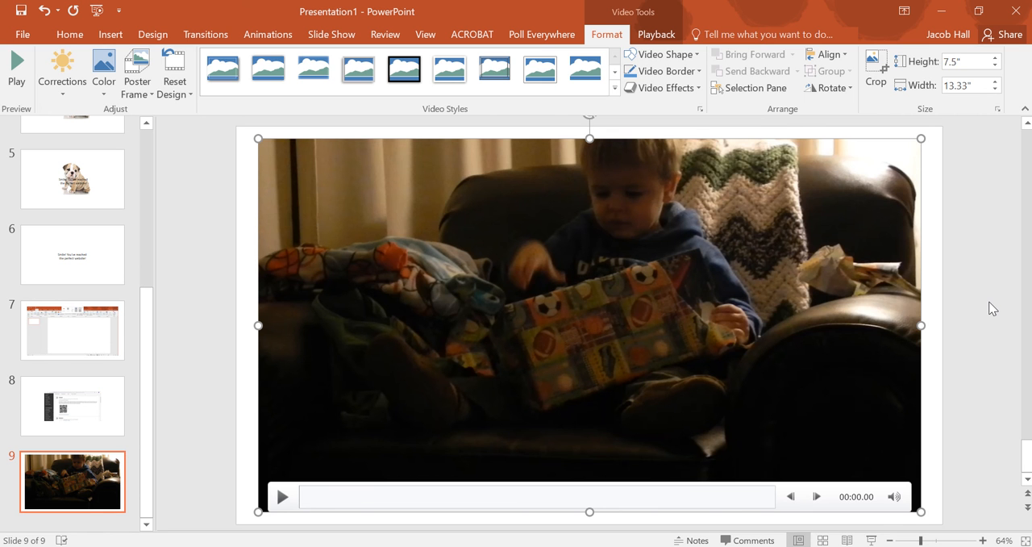